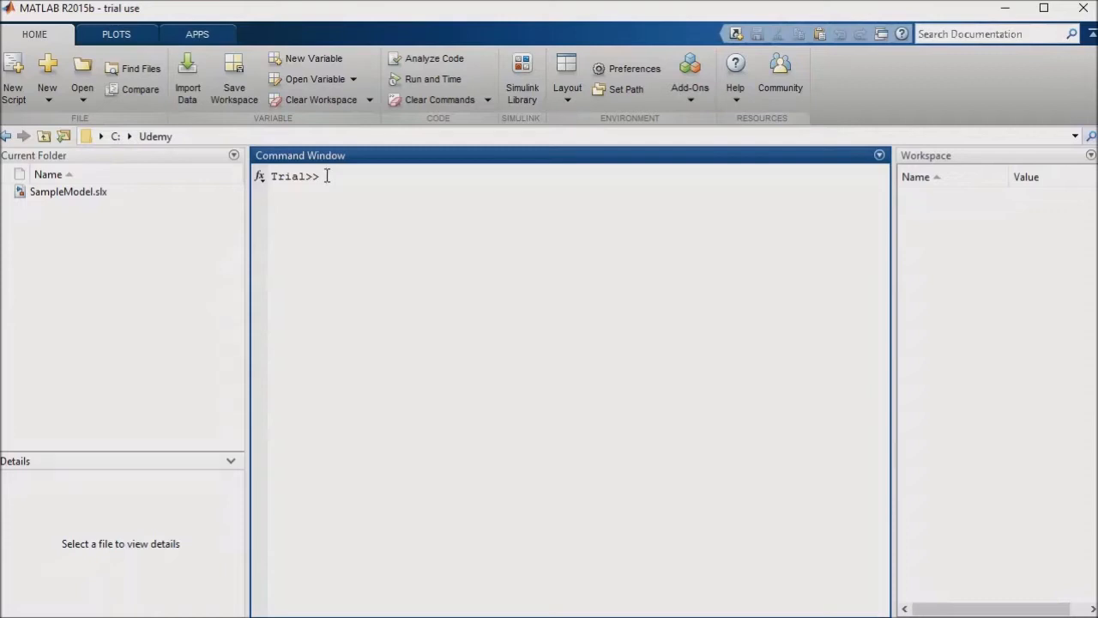
Step: Run sfnew to add a new Stateflow Chart block to SampleModel
text(sfnew)
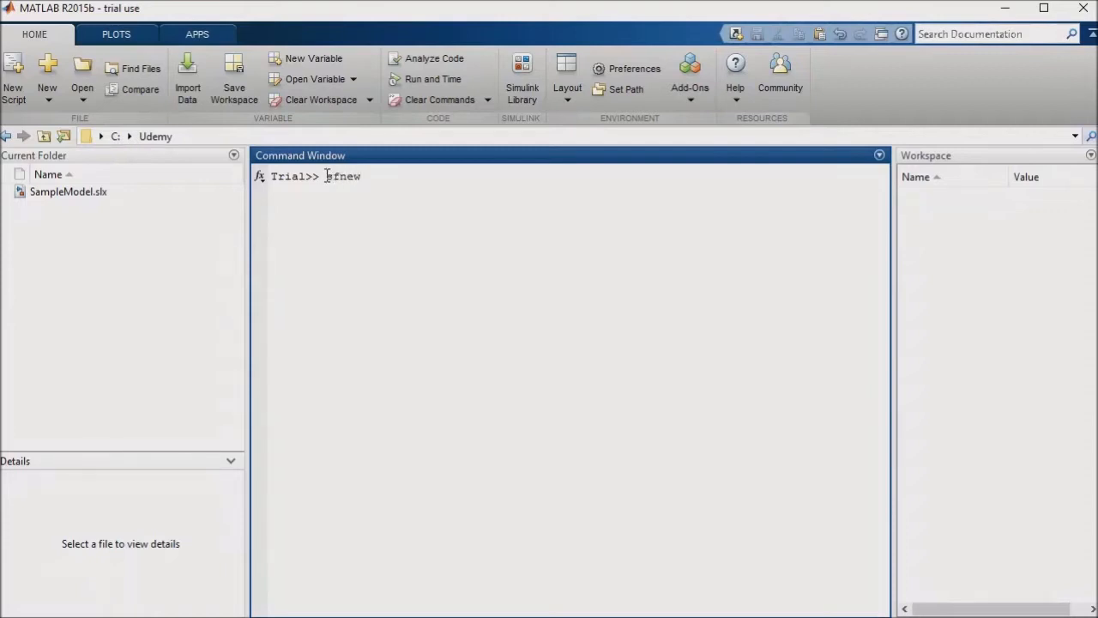
key(enter)
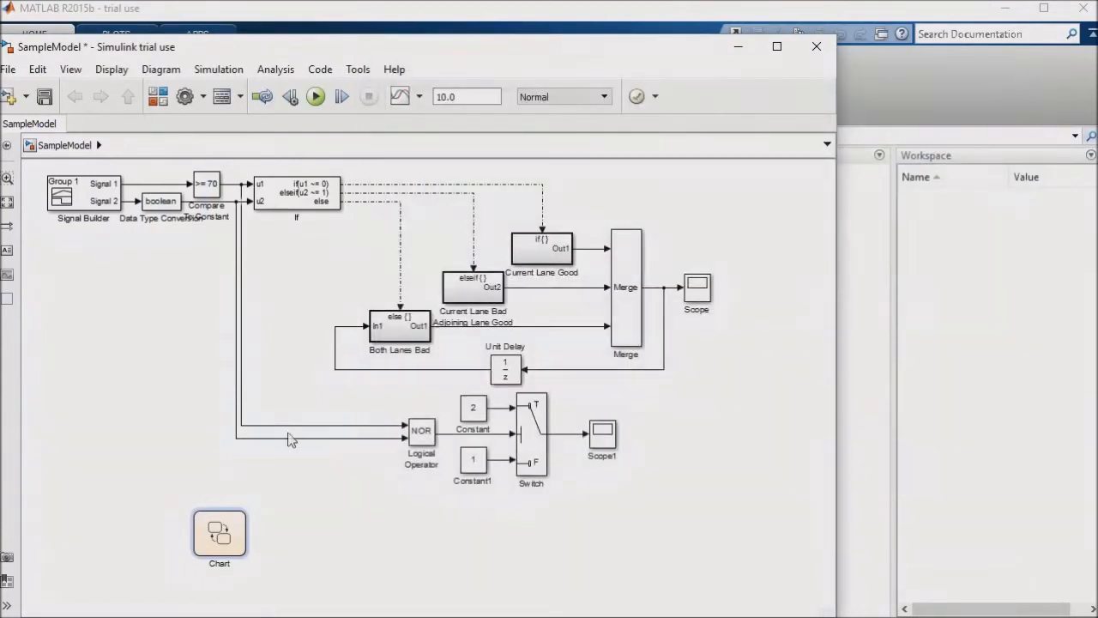
Step: Enlarge the Chart block and bring up its Explore options for the Model Explorer
drag(220, 535, 434, 540)
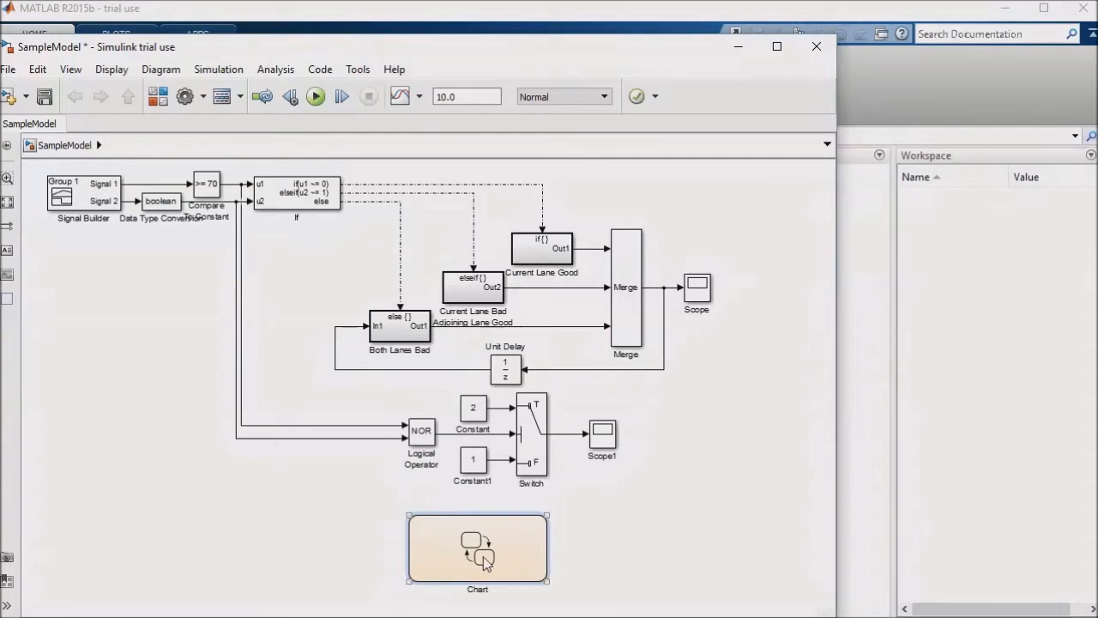
right_click(477, 549)
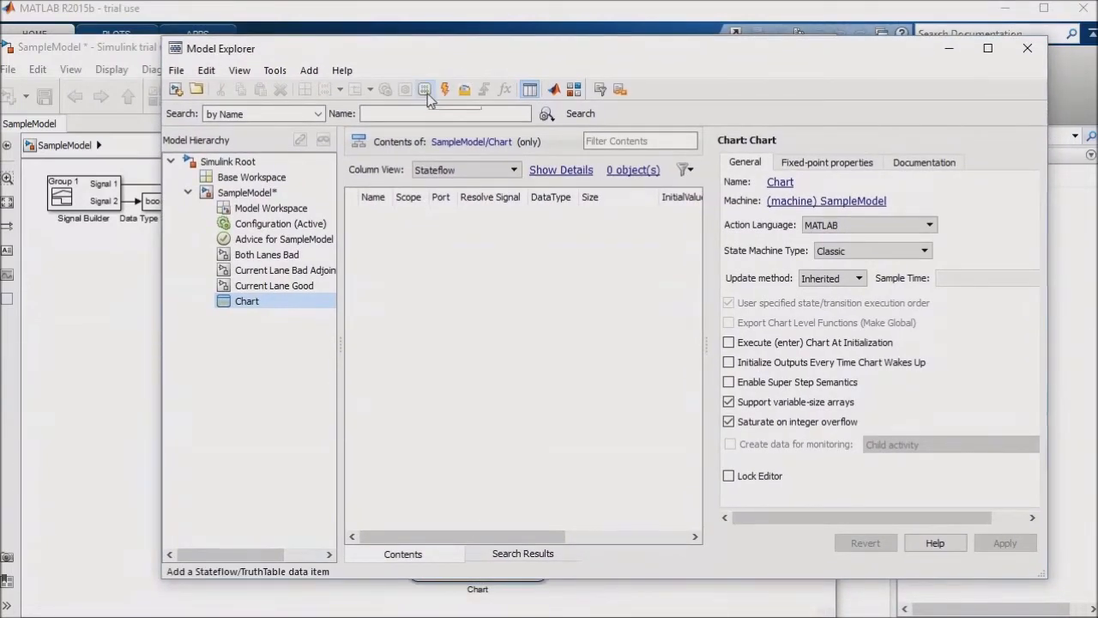
mouse_move(425, 89)
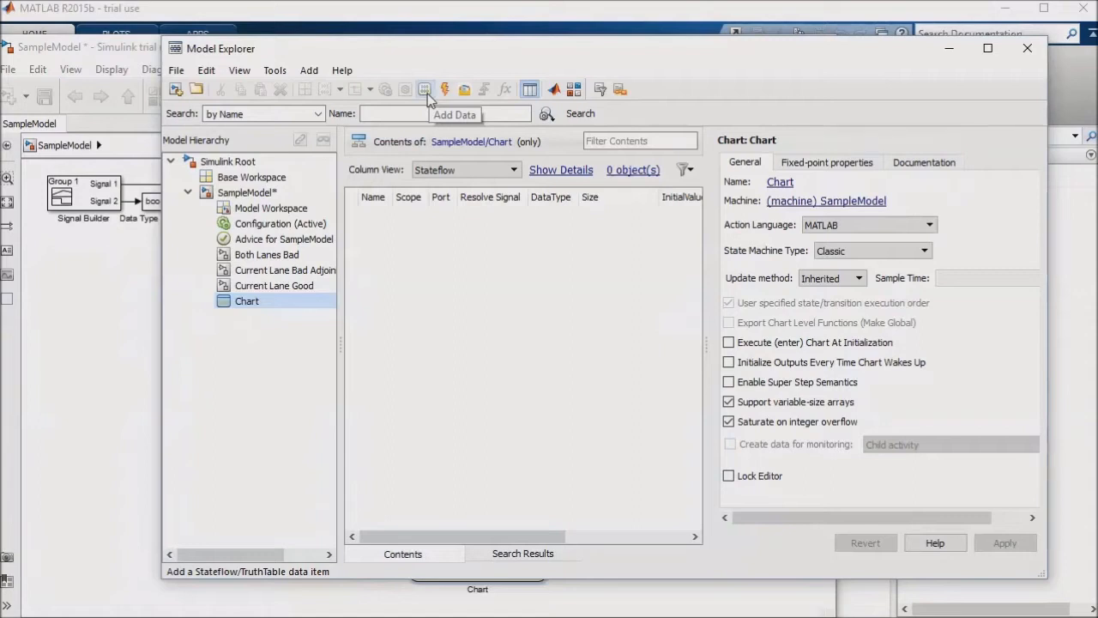
Step: Add a chart data object 'data' with Input scope on port 1 and apply it
click(426, 89)
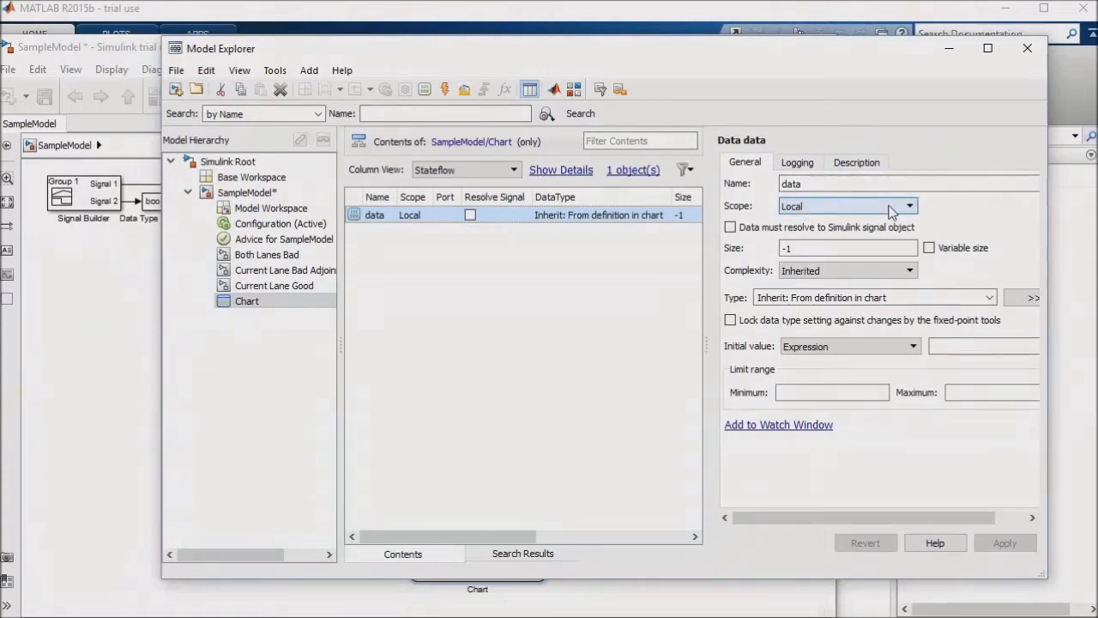
click(910, 206)
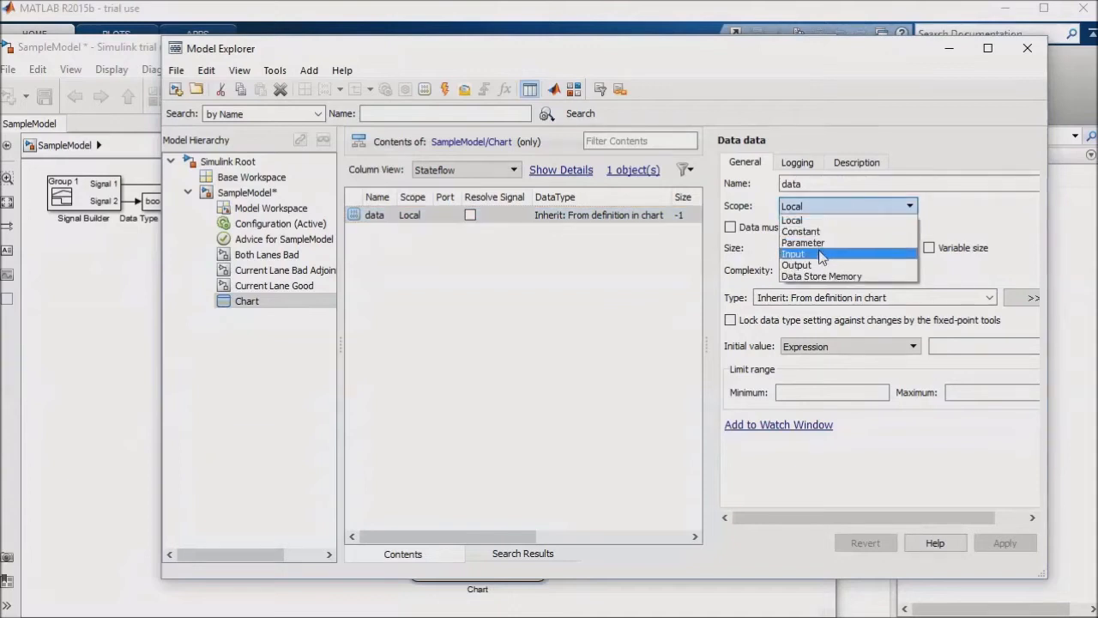
click(793, 254)
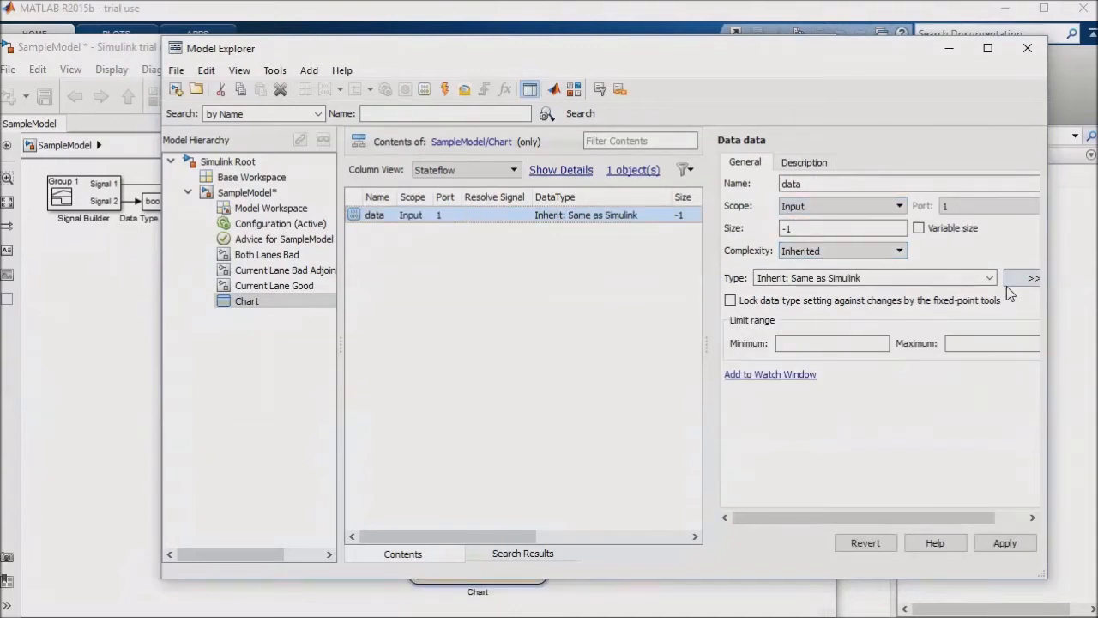
click(988, 278)
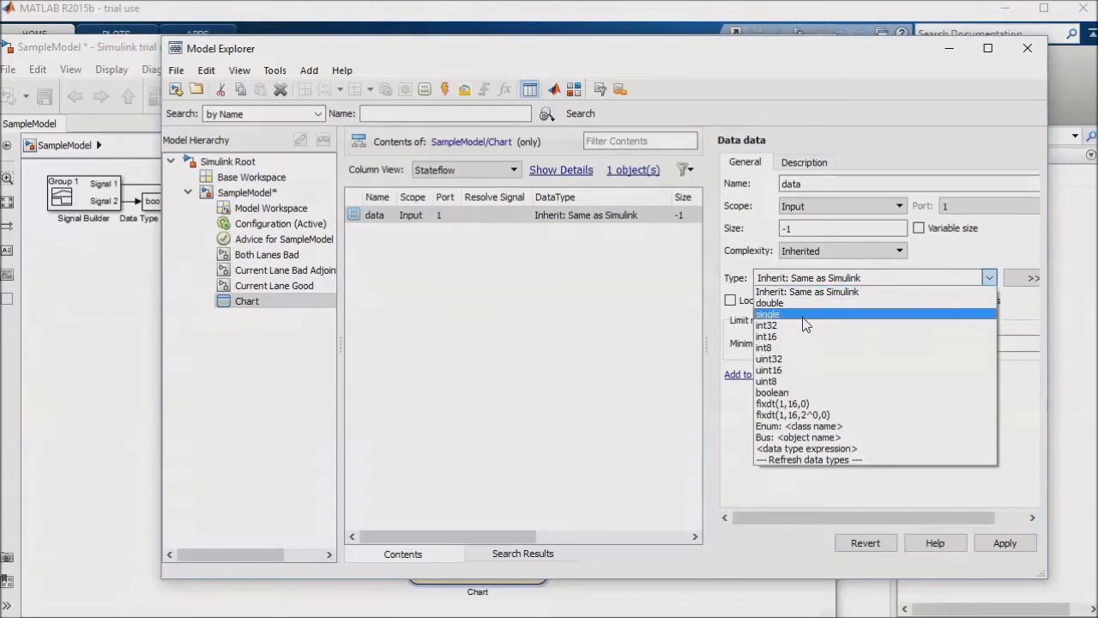
mouse_move(814, 391)
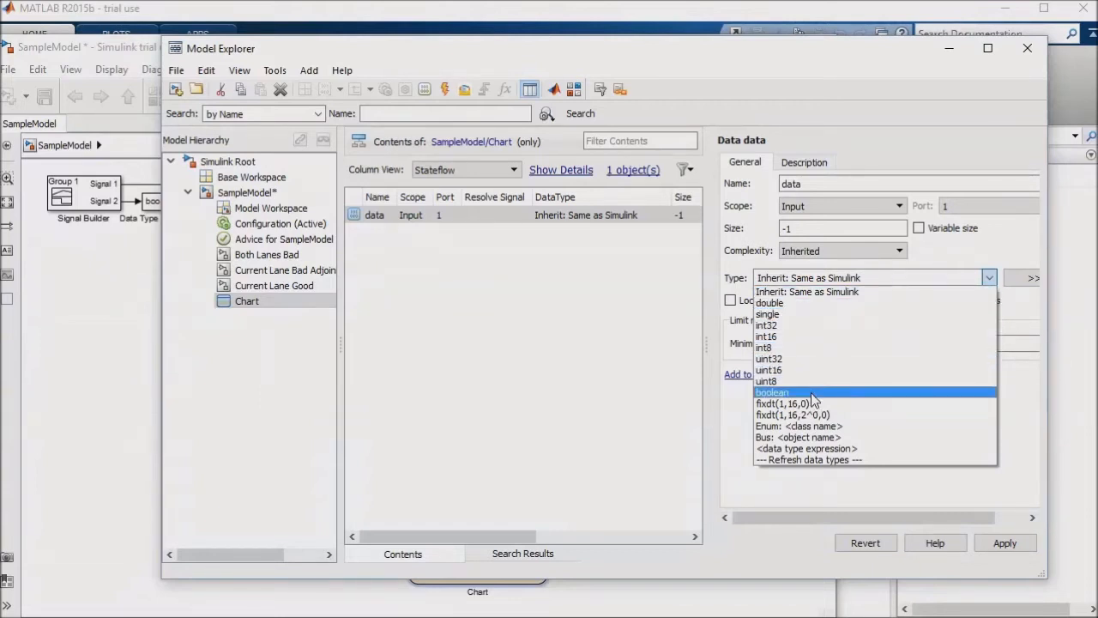
mouse_move(841, 403)
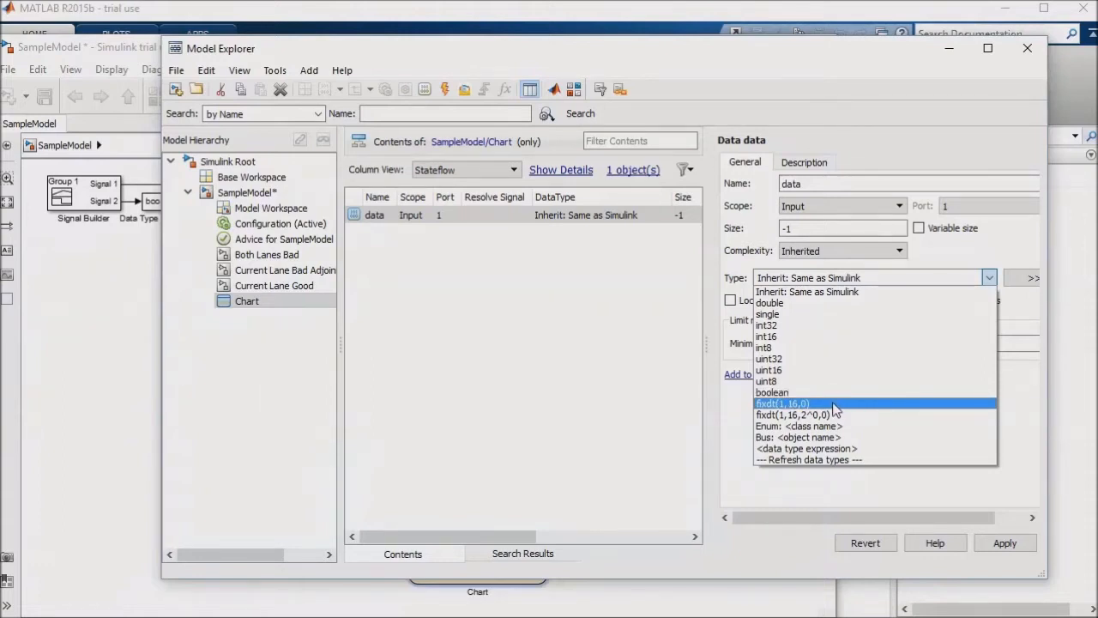
mouse_move(854, 426)
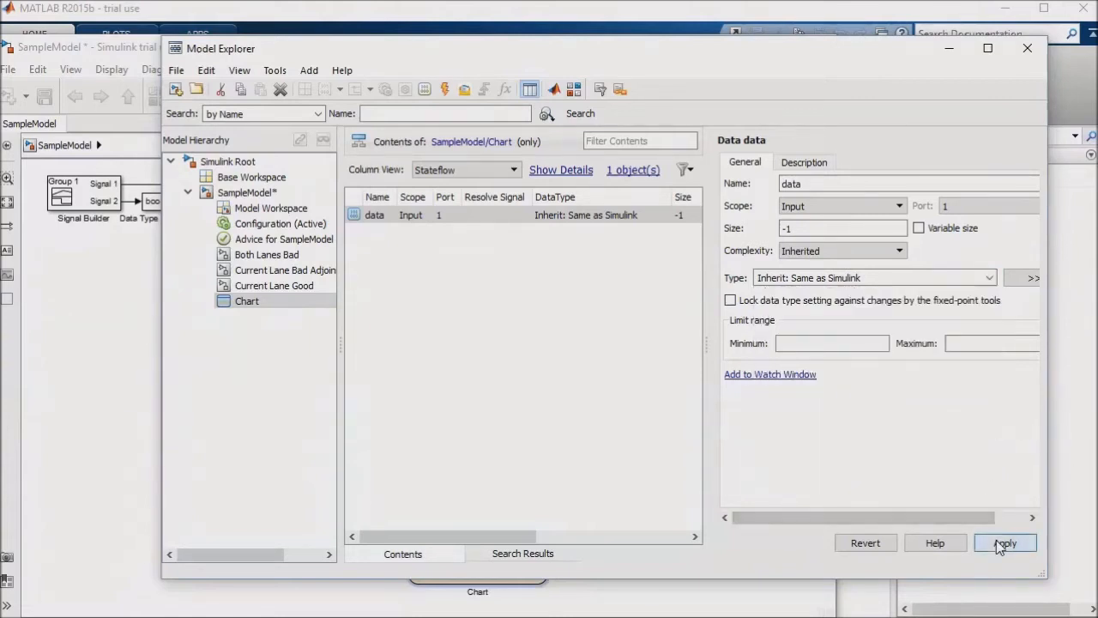
click(1004, 542)
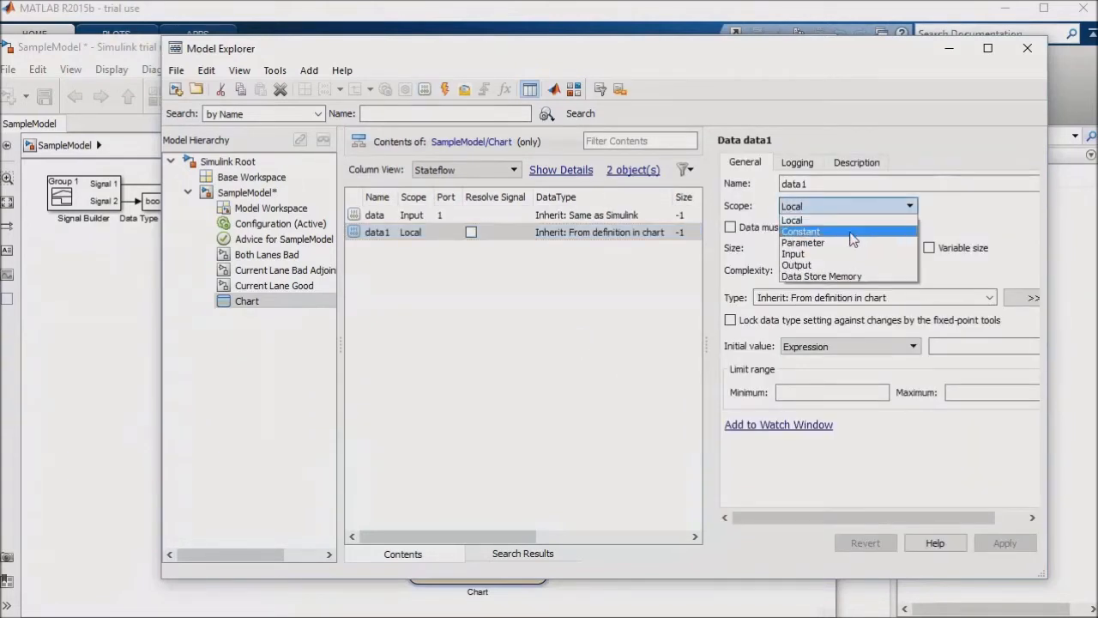
Step: Give the second data object 'data1' Output scope
click(796, 265)
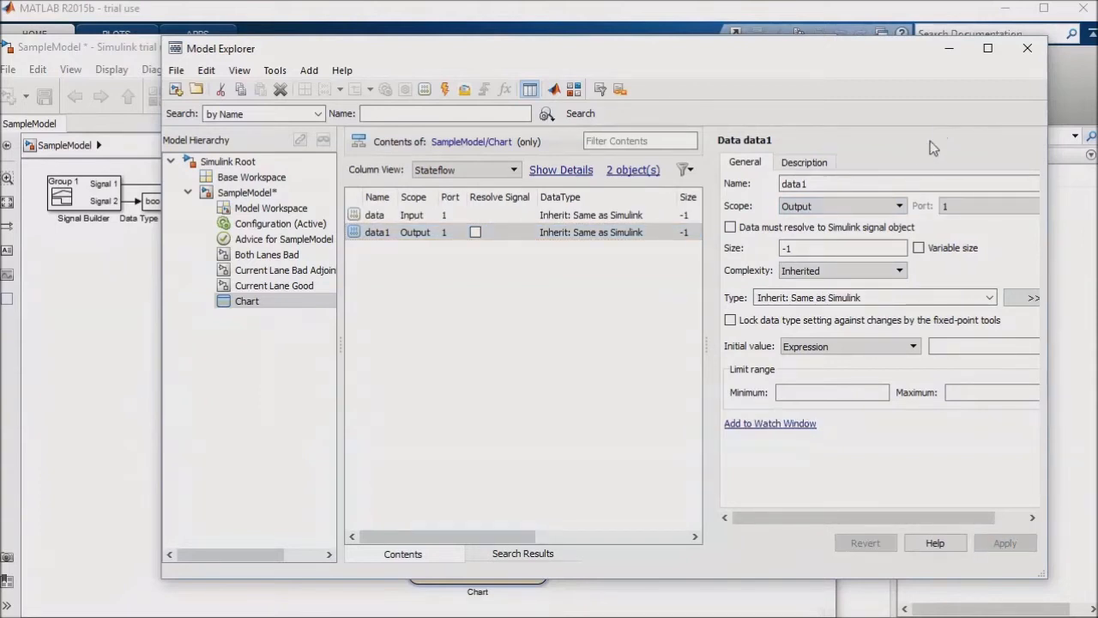
click(841, 206)
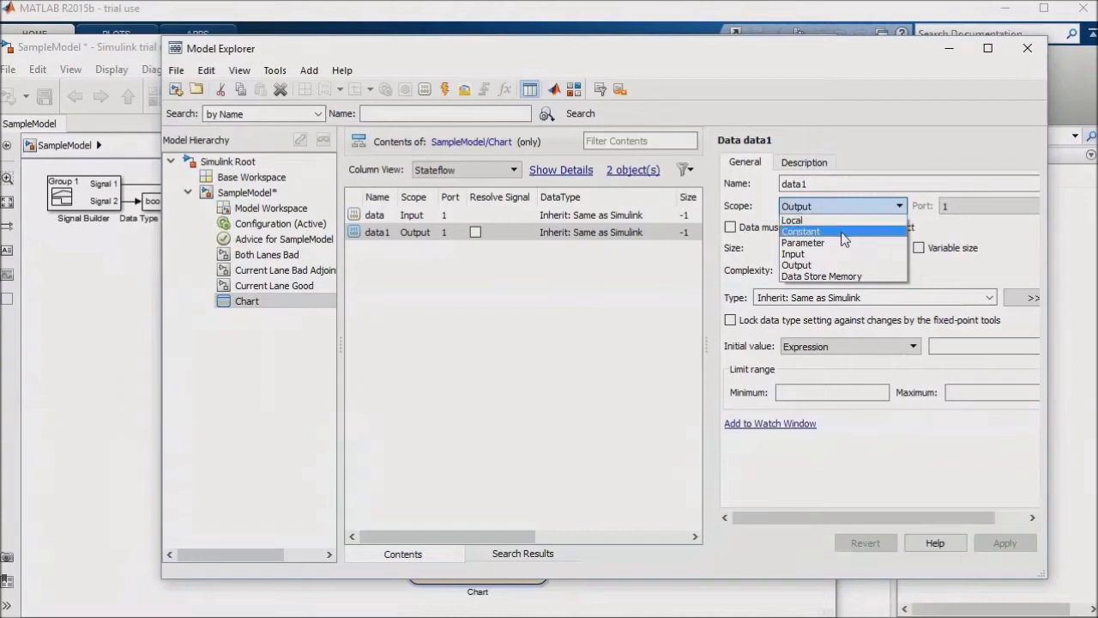
mouse_move(845, 244)
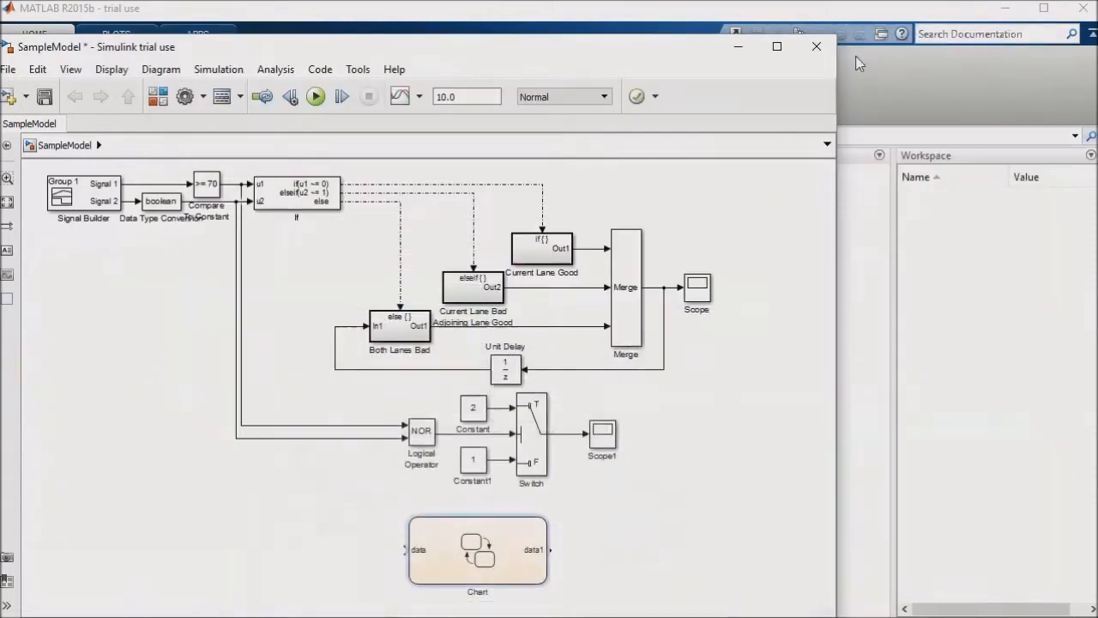
Step: Enter the Chart block to edit its empty Stateflow chart
click(477, 553)
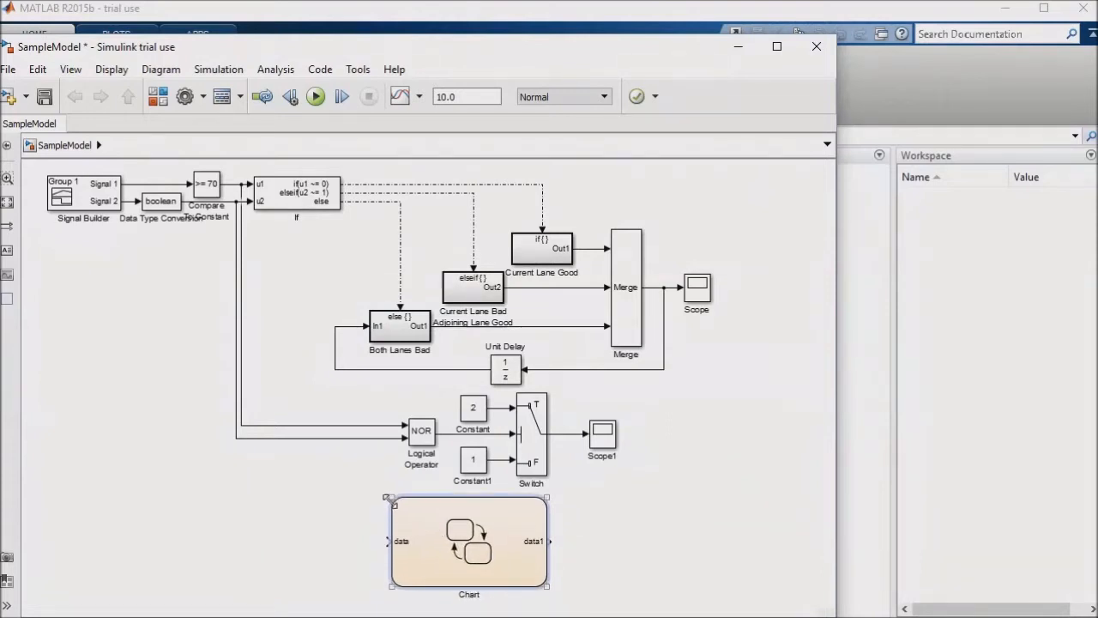
double_click(468, 540)
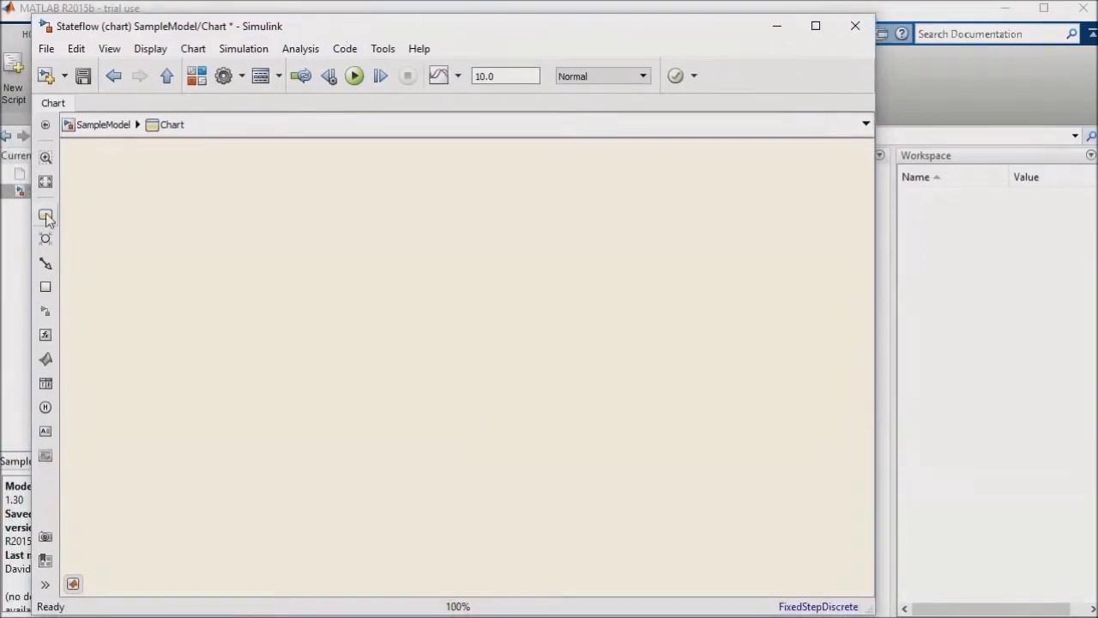
Step: Draw two states named LeftLane and RightLane, enlarged and repositioned in the chart
drag(44, 216, 178, 202)
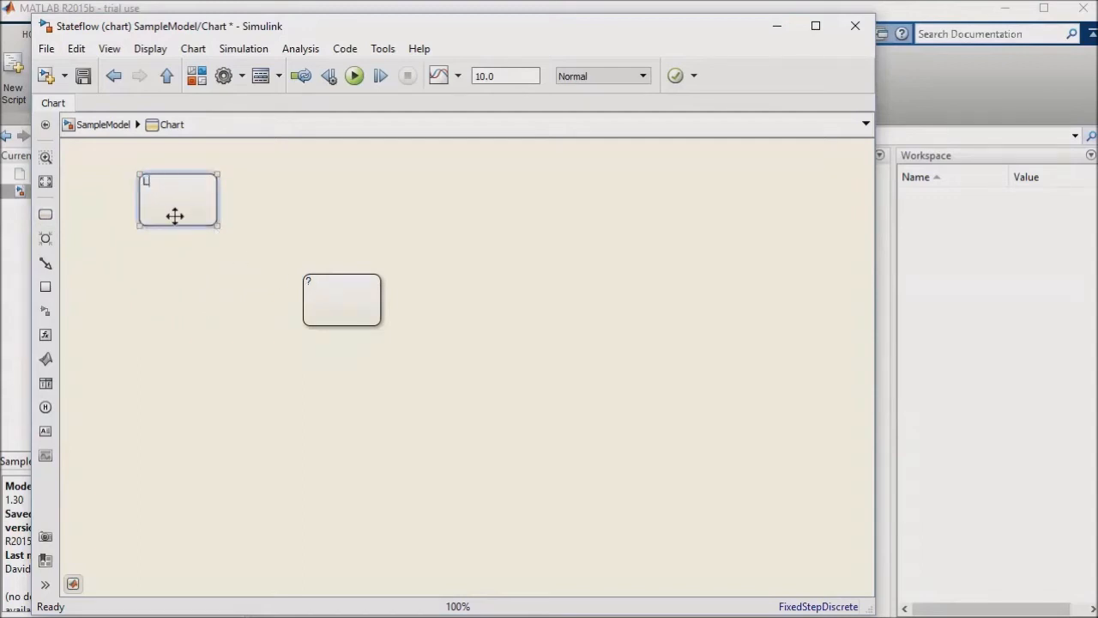
text(LeftLane)
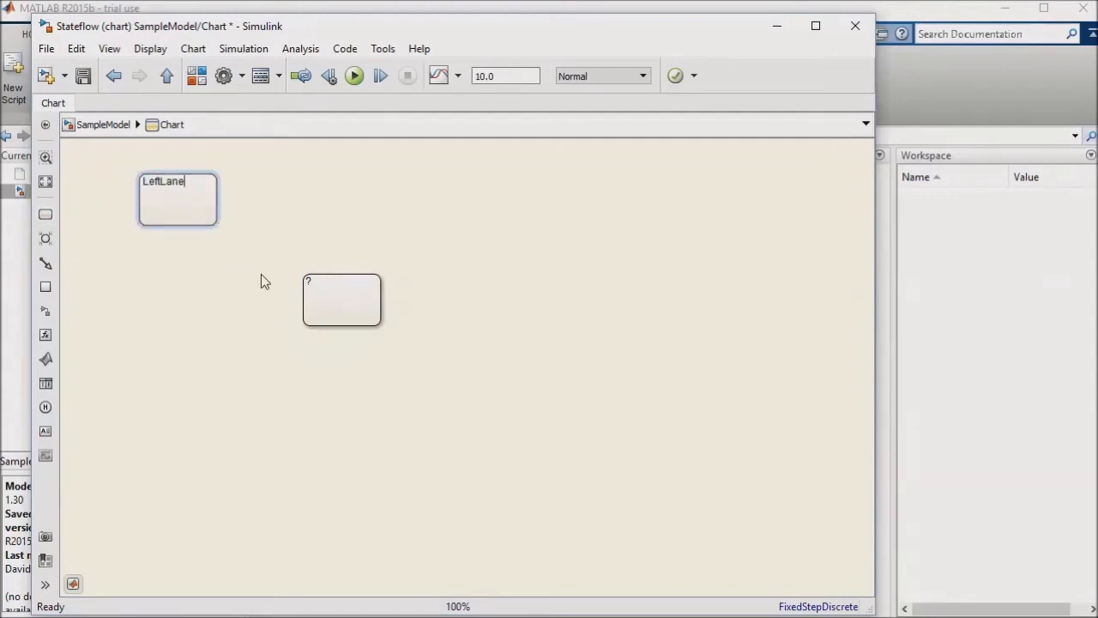
text(Right)
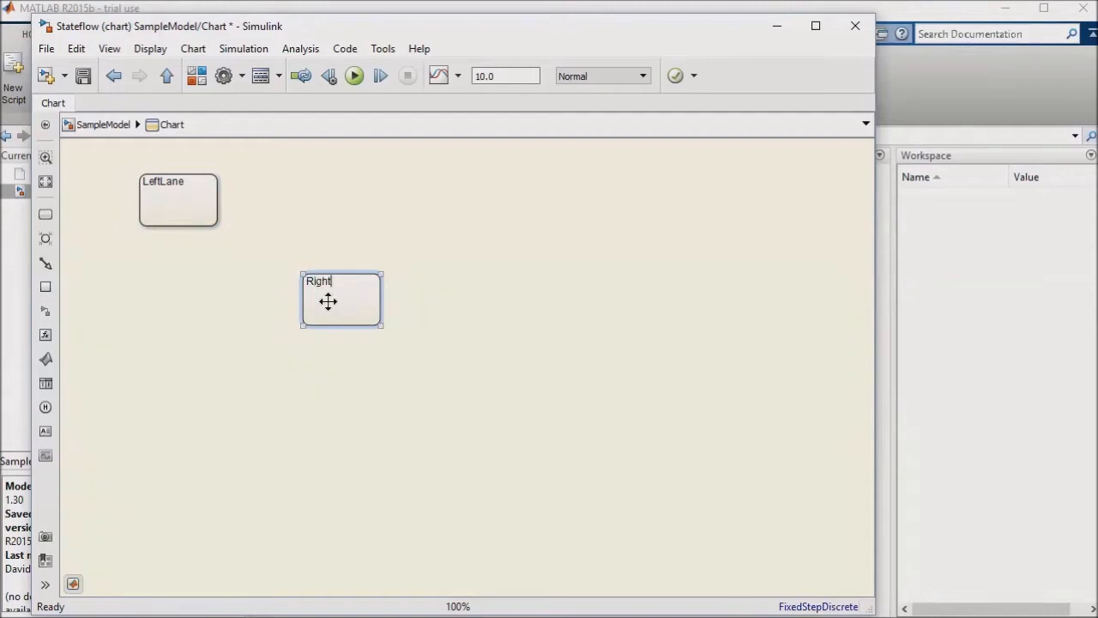
text(Lane)
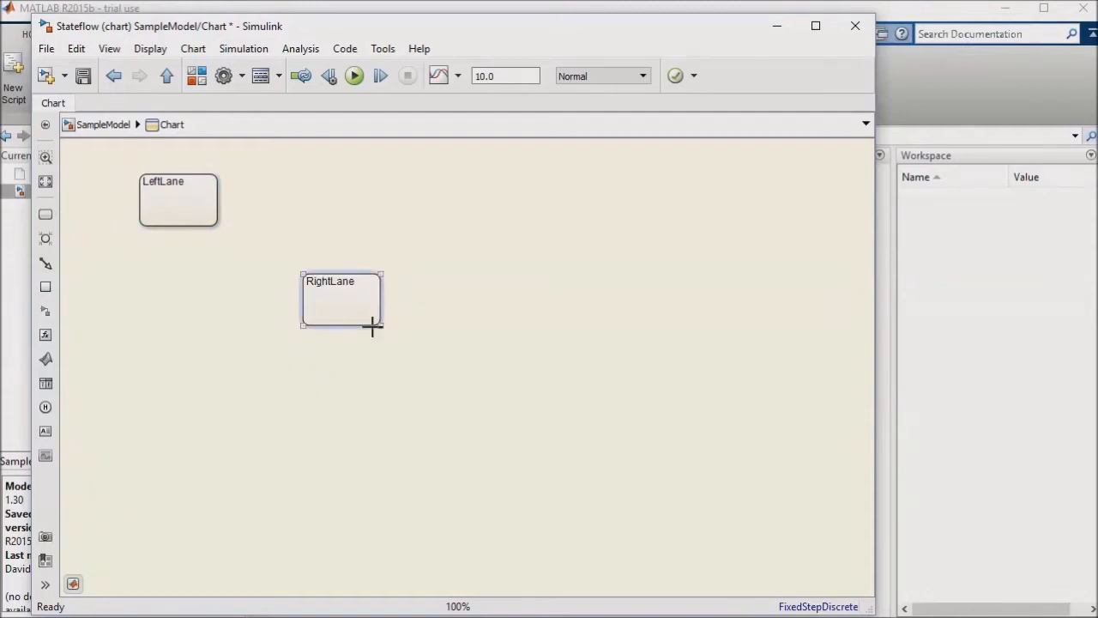
drag(381, 326, 463, 395)
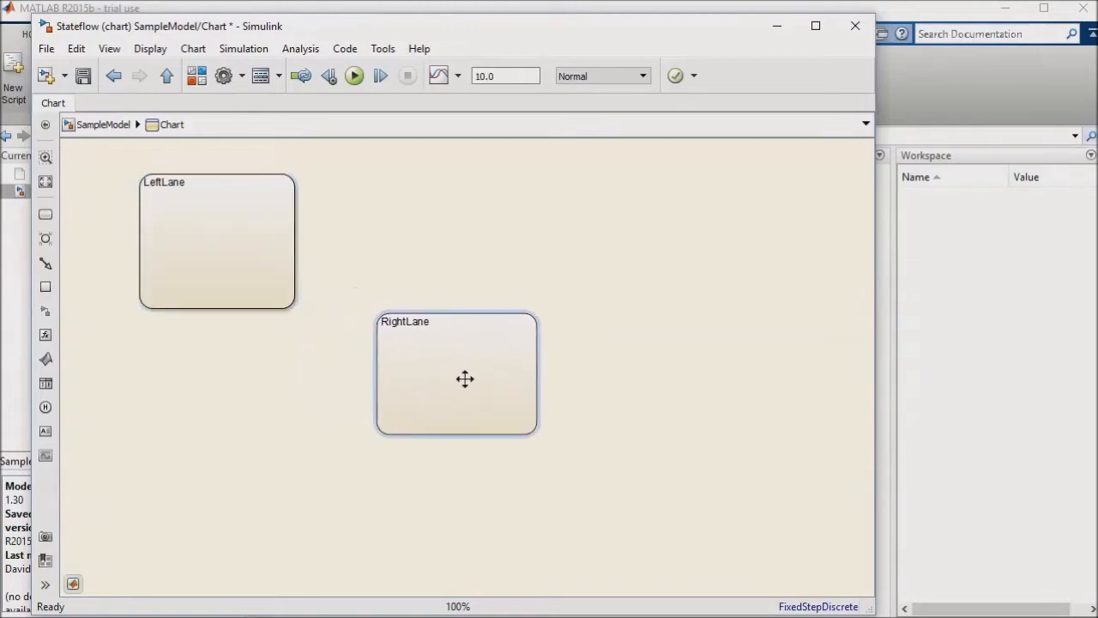
drag(465, 379, 474, 381)
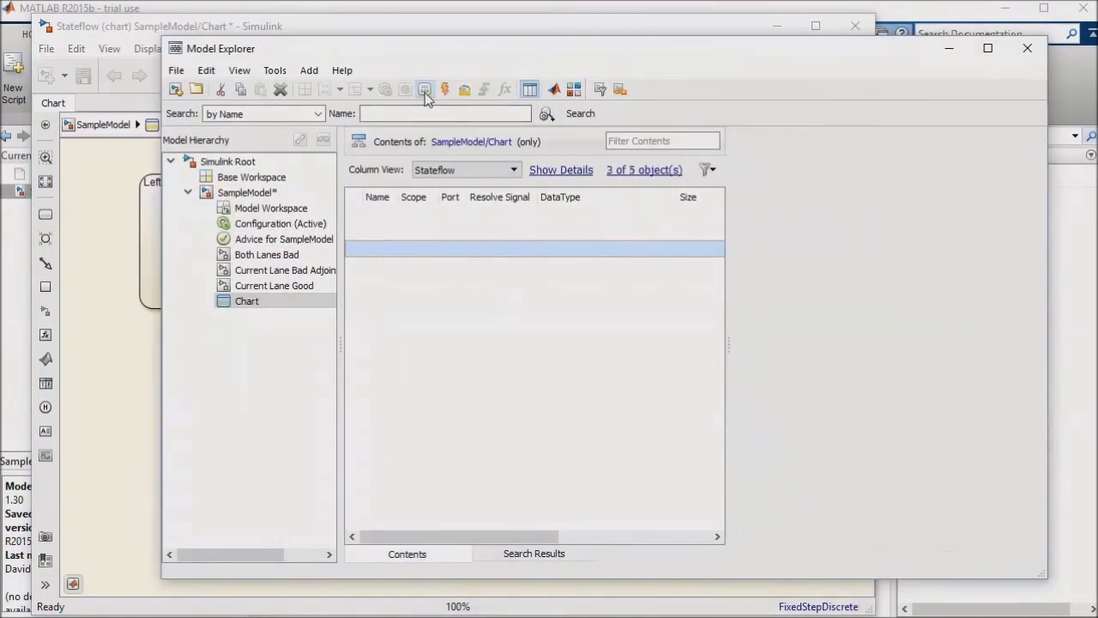
Step: Add a third chart data object named Counter and apply it
click(425, 90)
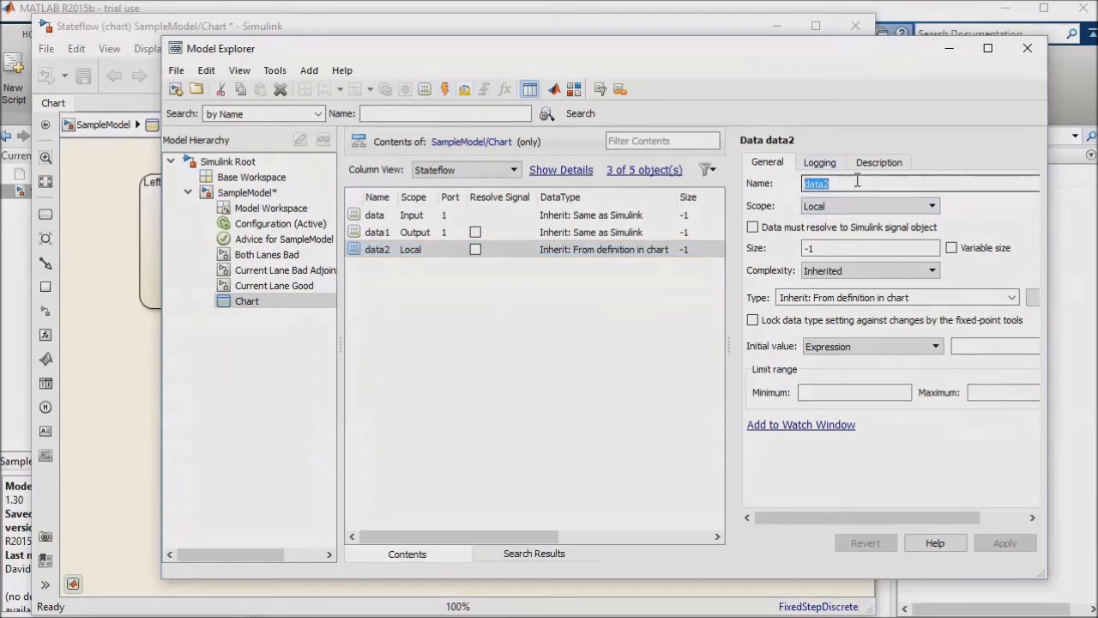
text(Counter)
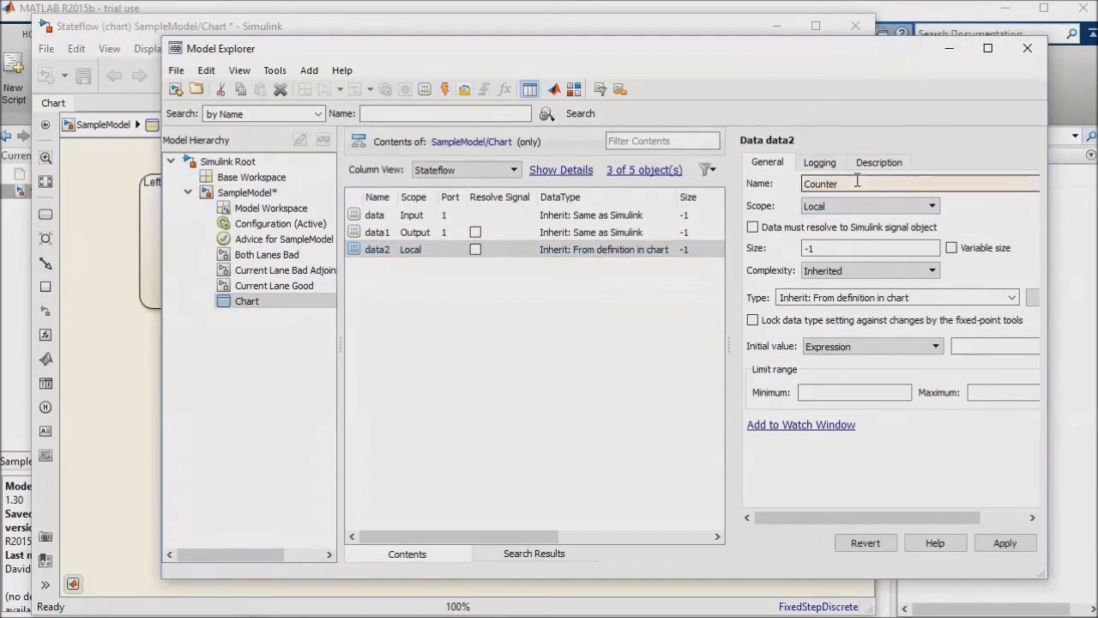
click(1006, 543)
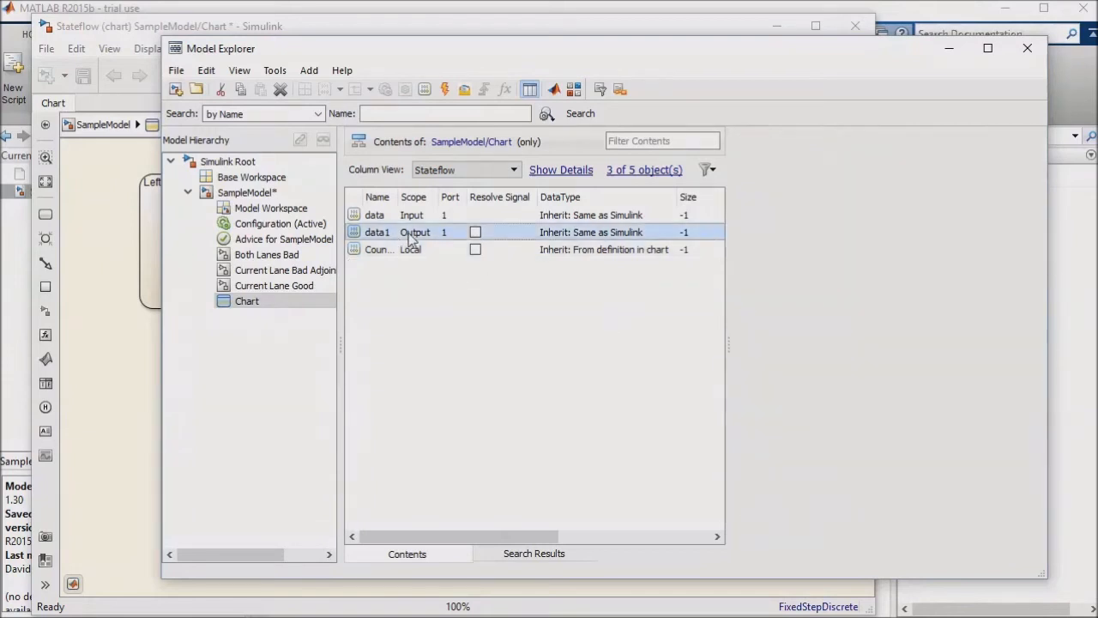
Step: Rename the output data1 to Current and apply the change
double_click(378, 232)
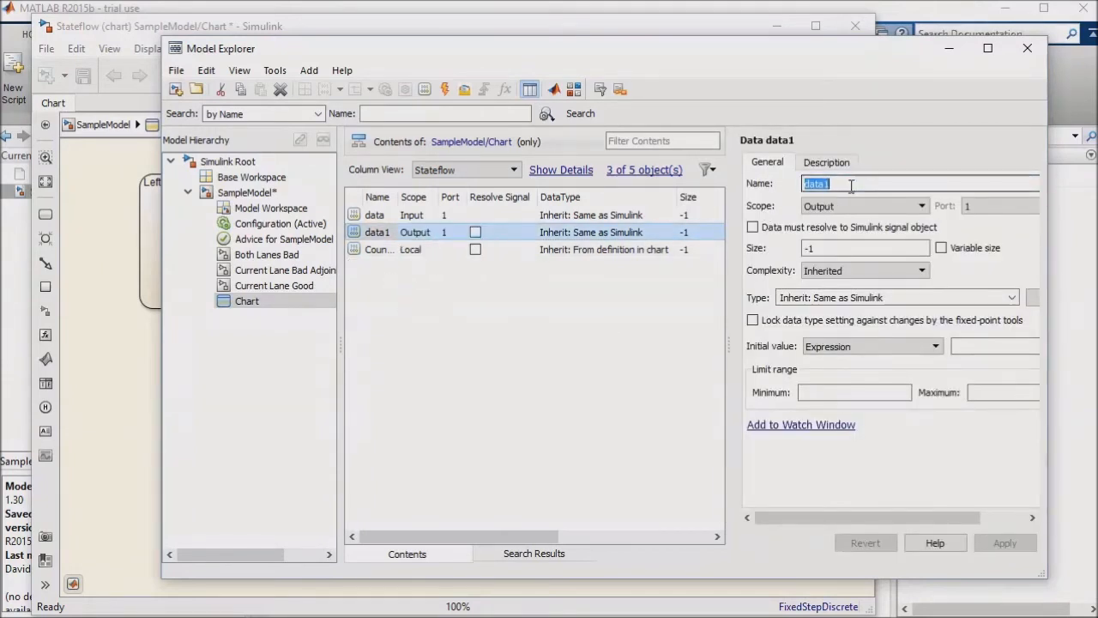
text(Curr)
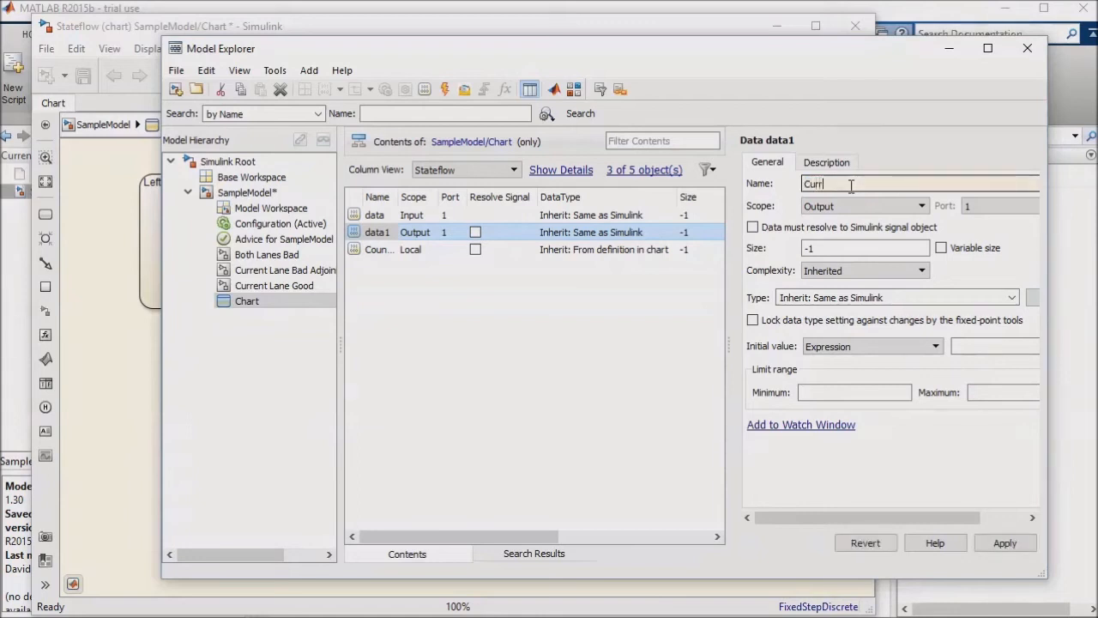
text(ent)
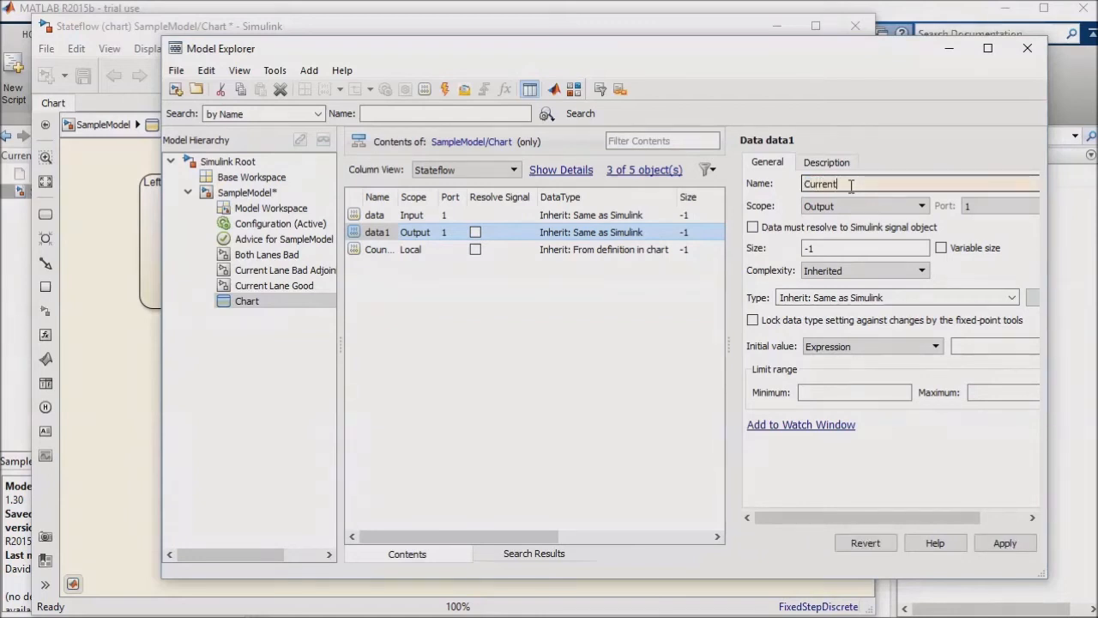
click(1005, 542)
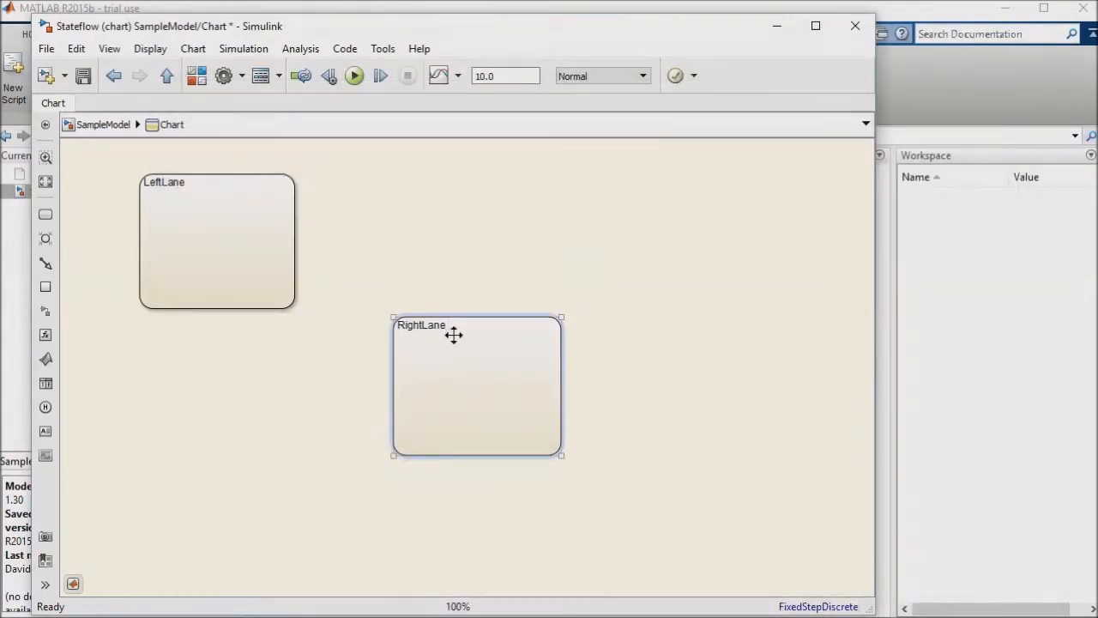
Step: Give RightLane 'entry: CurrentLane = 1;' and LeftLane 'entry: CurrentLane = 2;'
text(CurrentLane =)
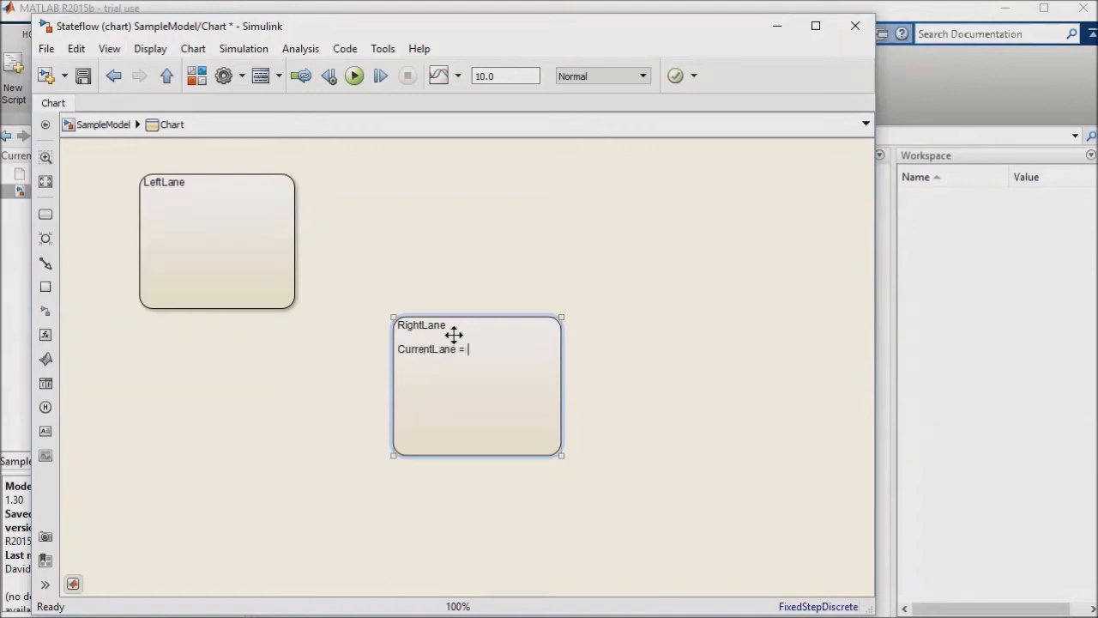
text(1;)
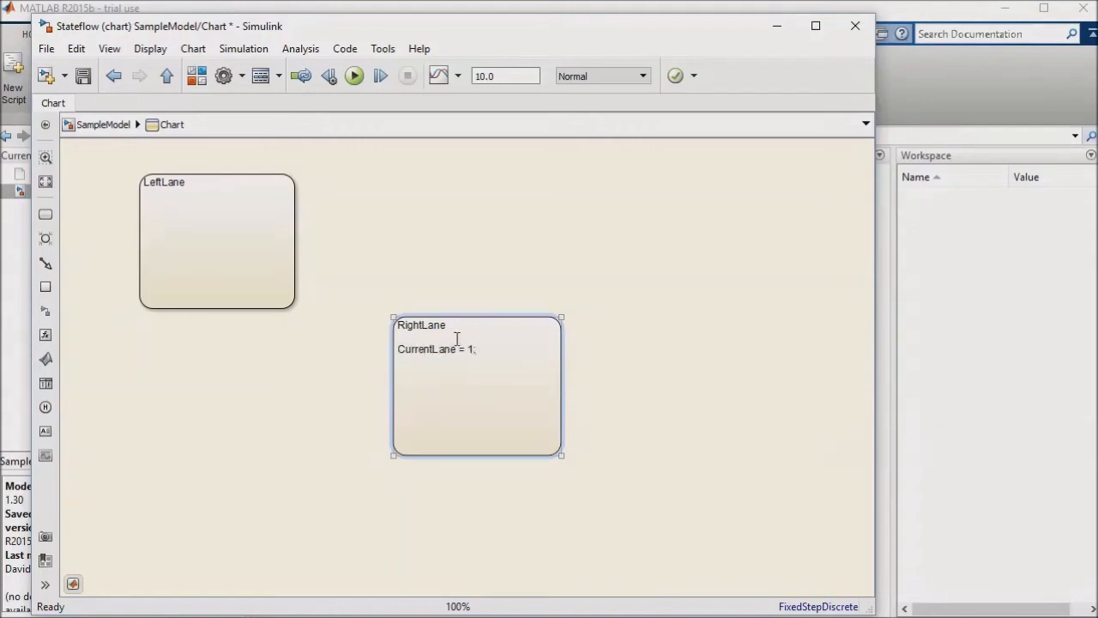
double_click(436, 348)
text(entry: )
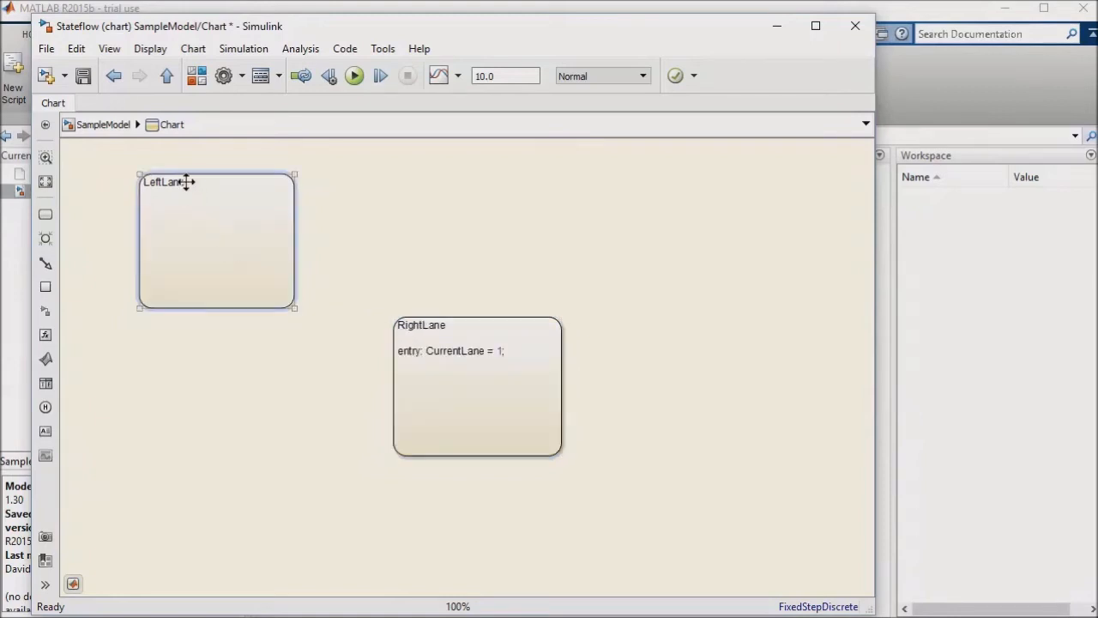
text(CurrentLane = 1;)
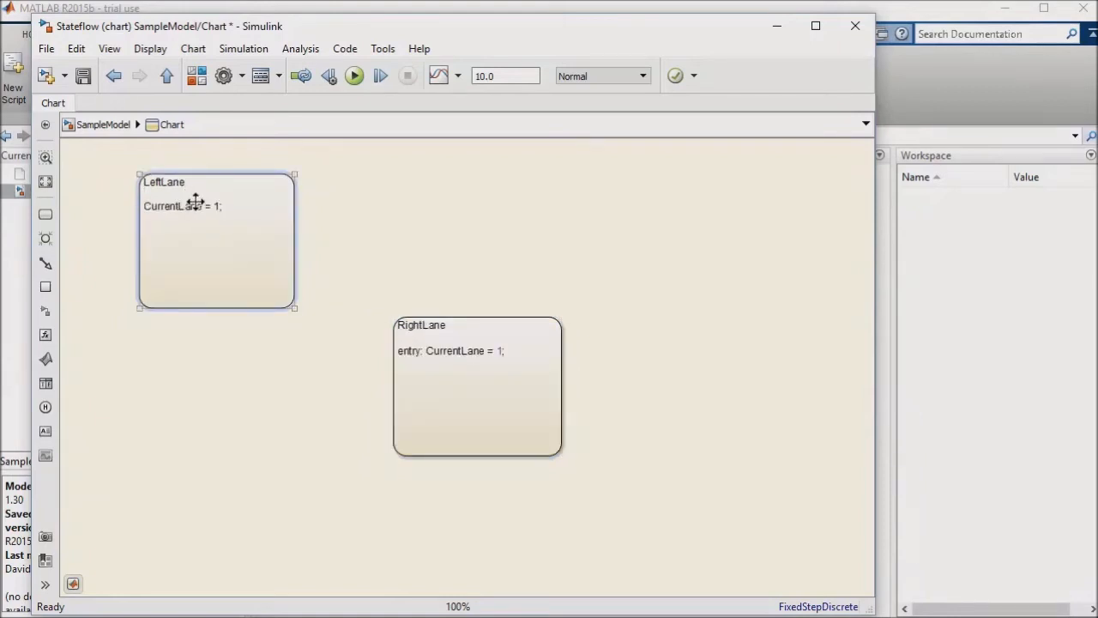
text(2)
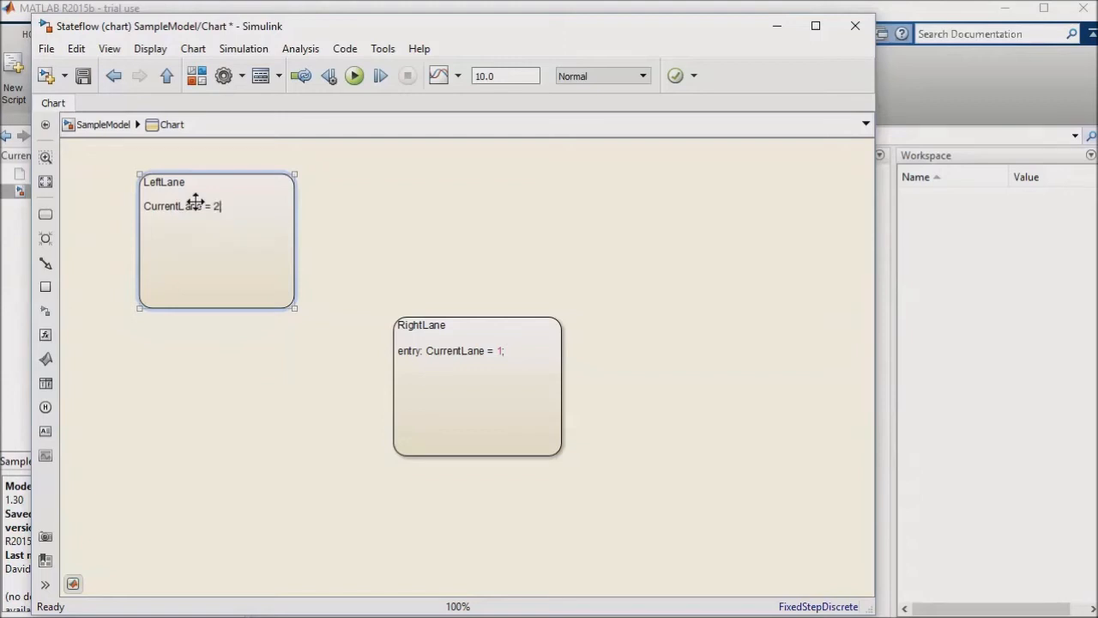
click(477, 395)
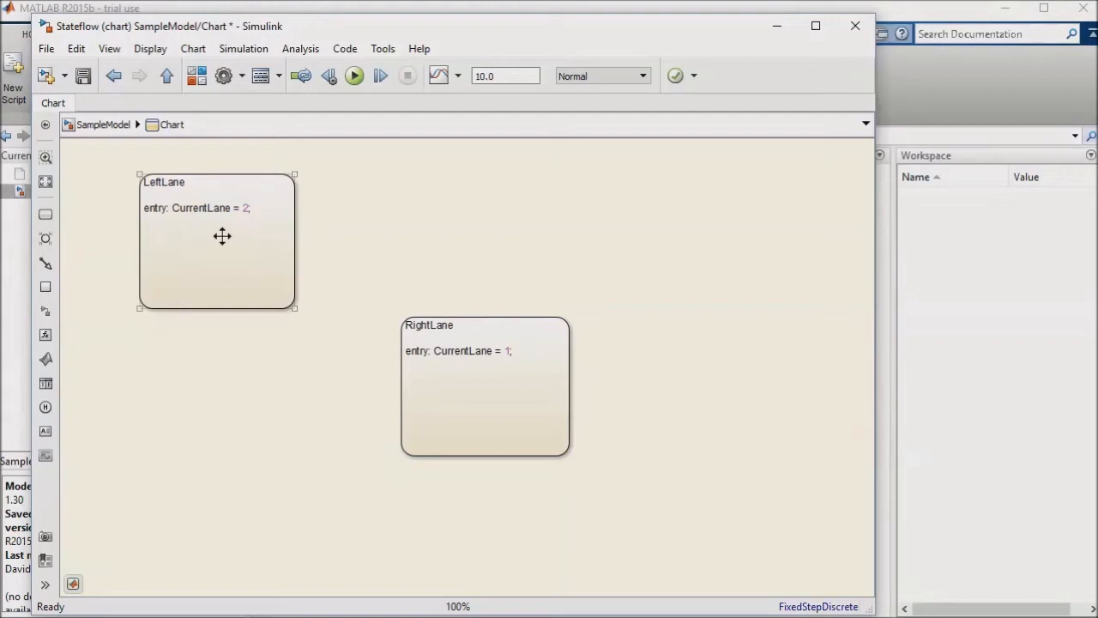
Step: Draw transitions both ways between LeftLane and RightLane and move RightLane down-right
drag(296, 238, 487, 287)
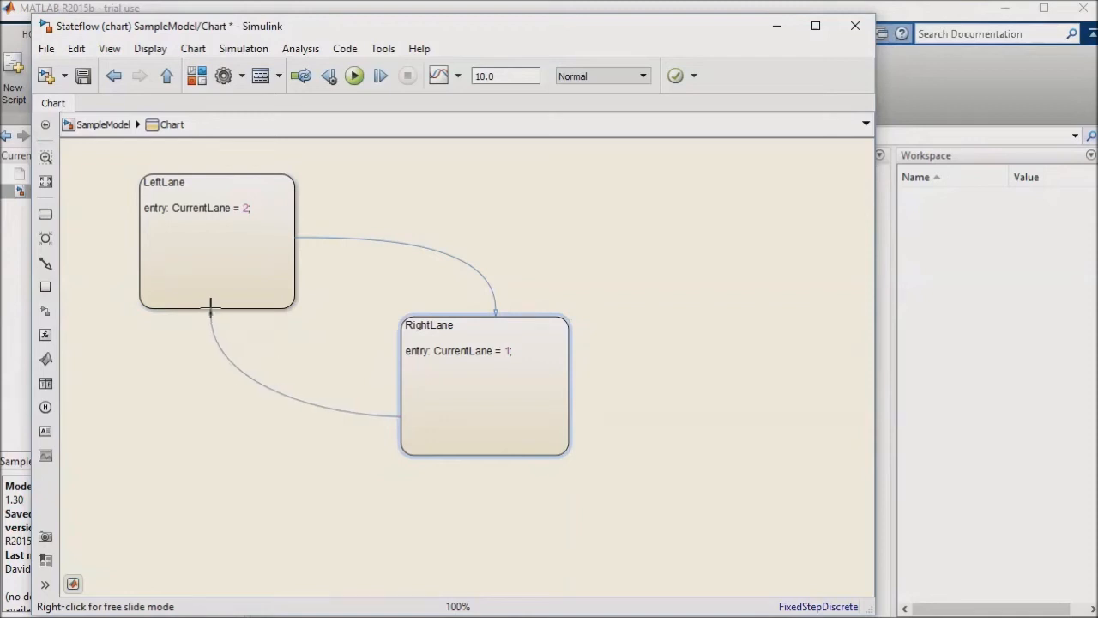
drag(484, 387, 592, 421)
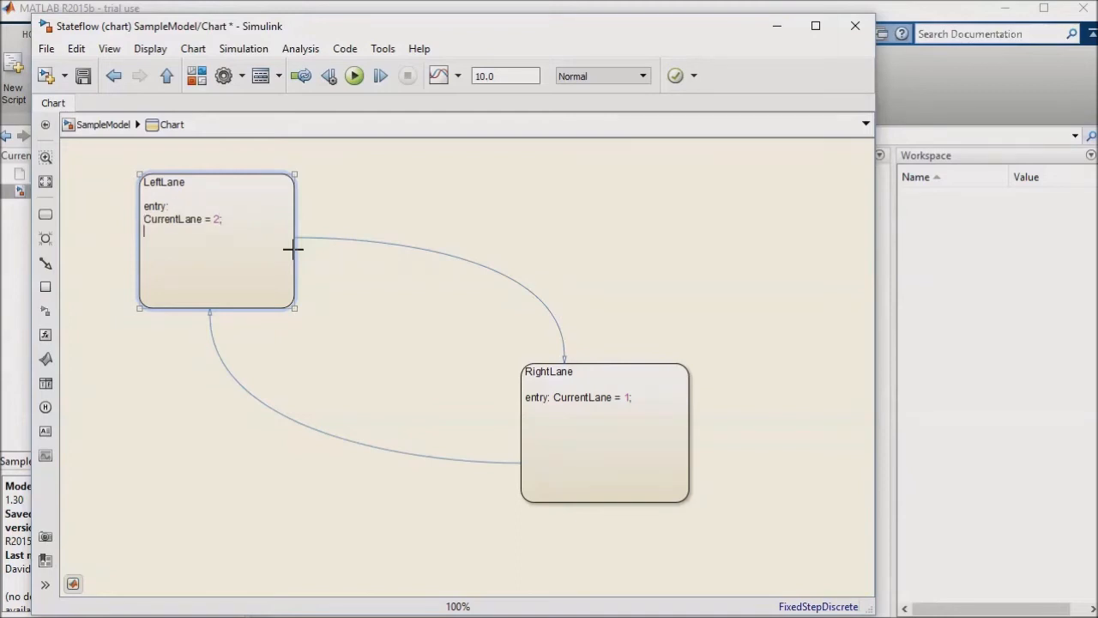
Step: Add 'Counter = 0;' on entry and 'during: Counter = Counter+1;' to both states, then save
text(Counter =)
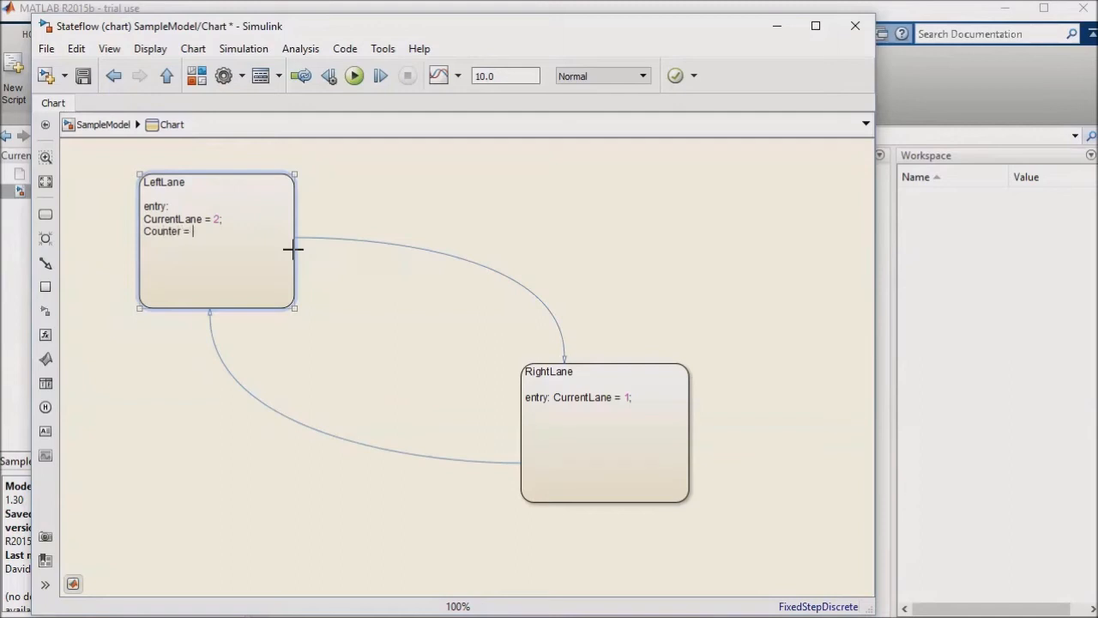
text(0;)
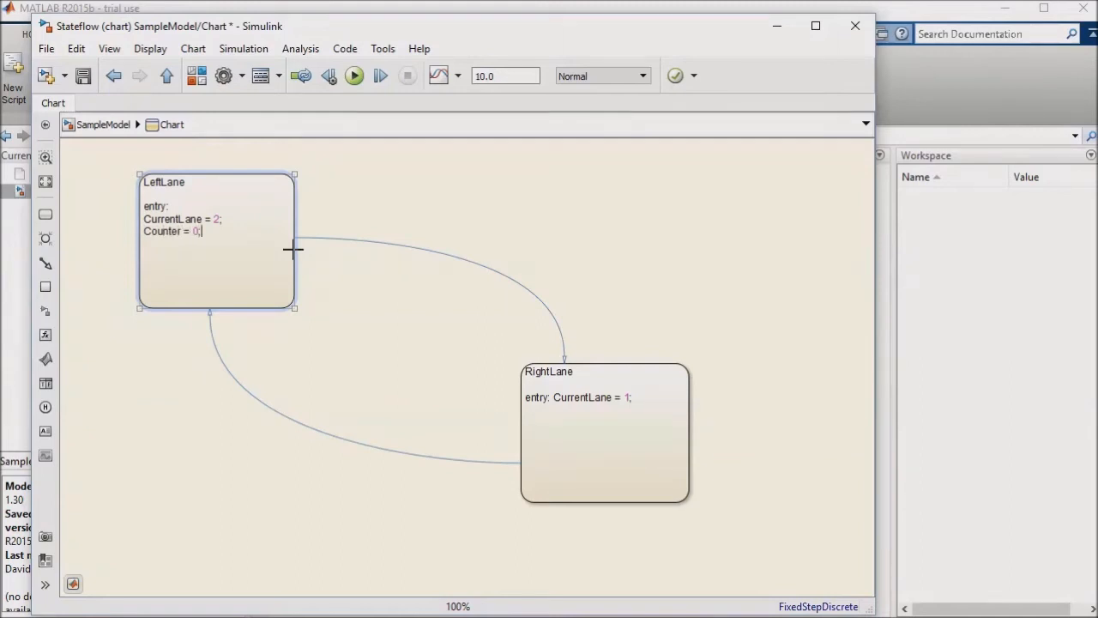
text(Counter = Counter+1;)
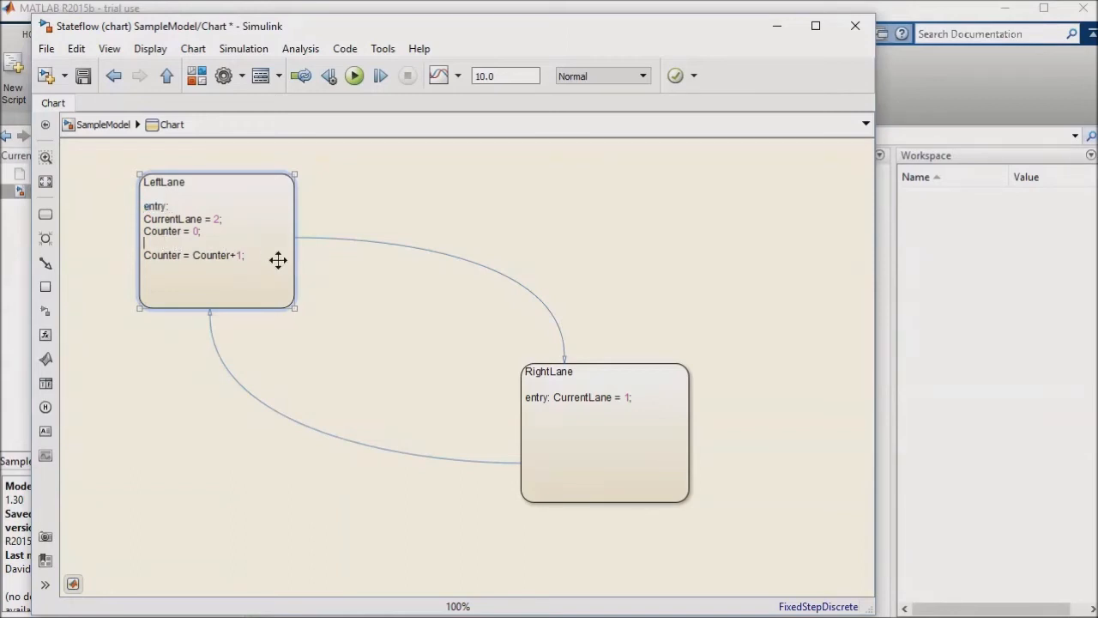
text(d)
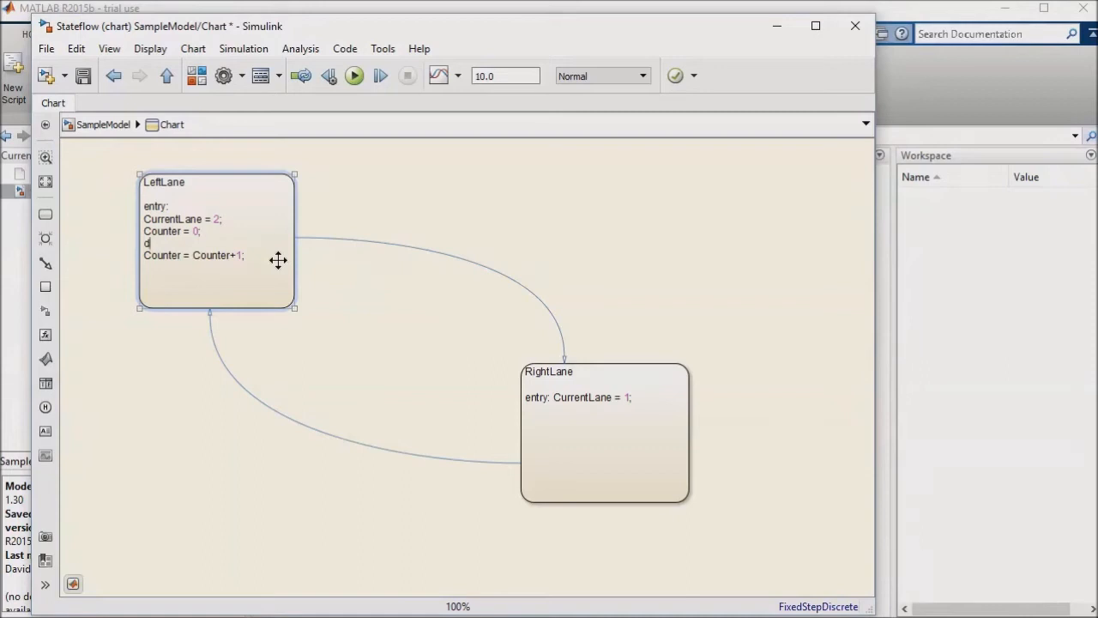
text(uring:)
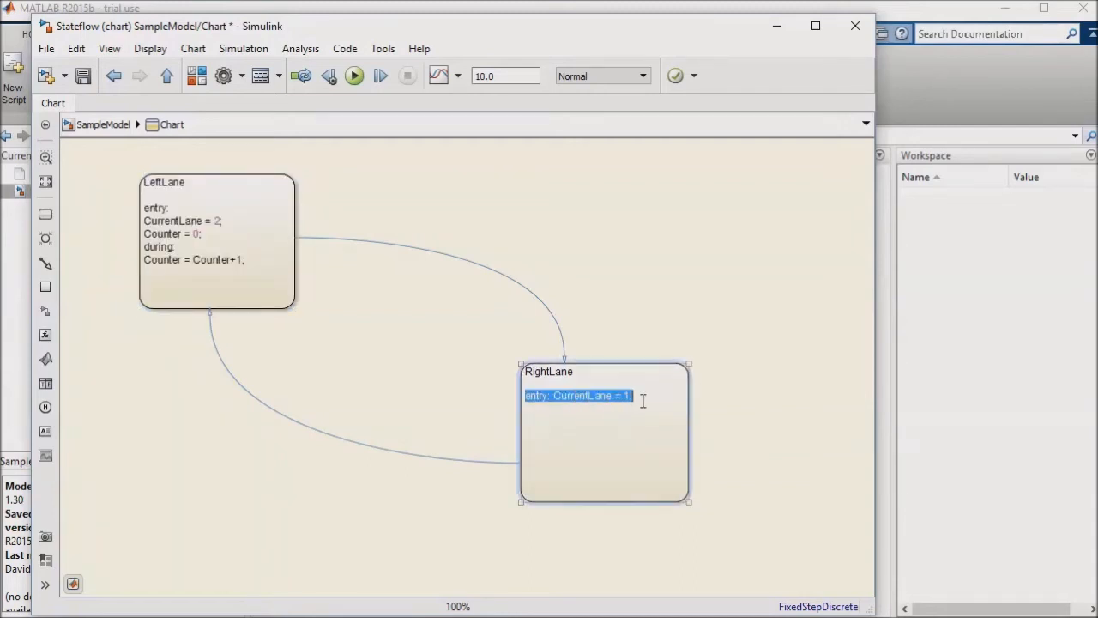
text(entry:)
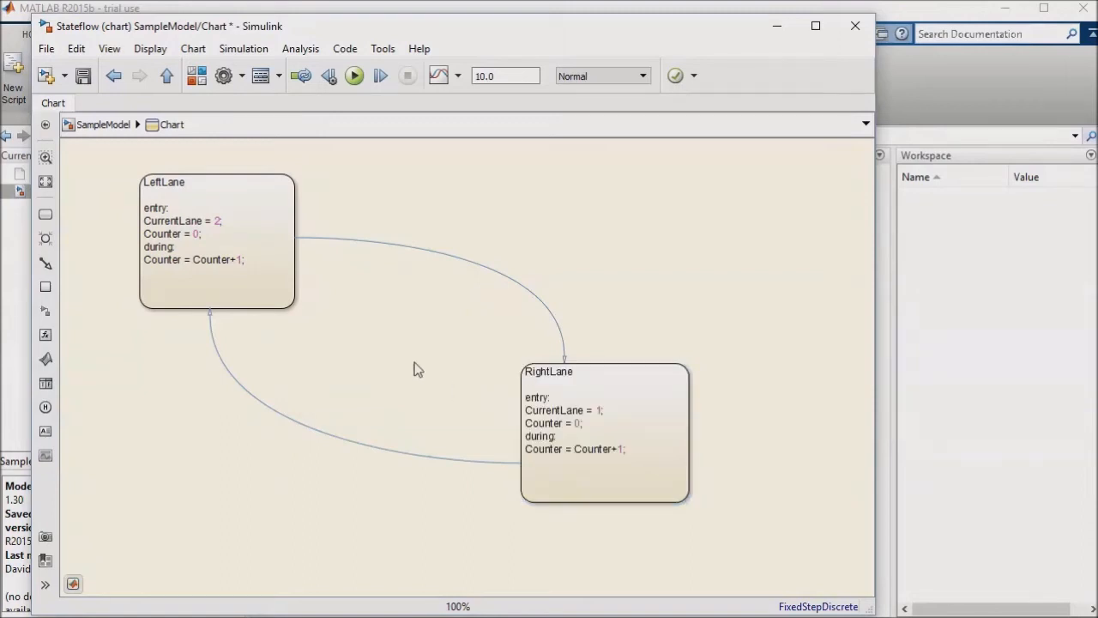
mouse_move(591, 346)
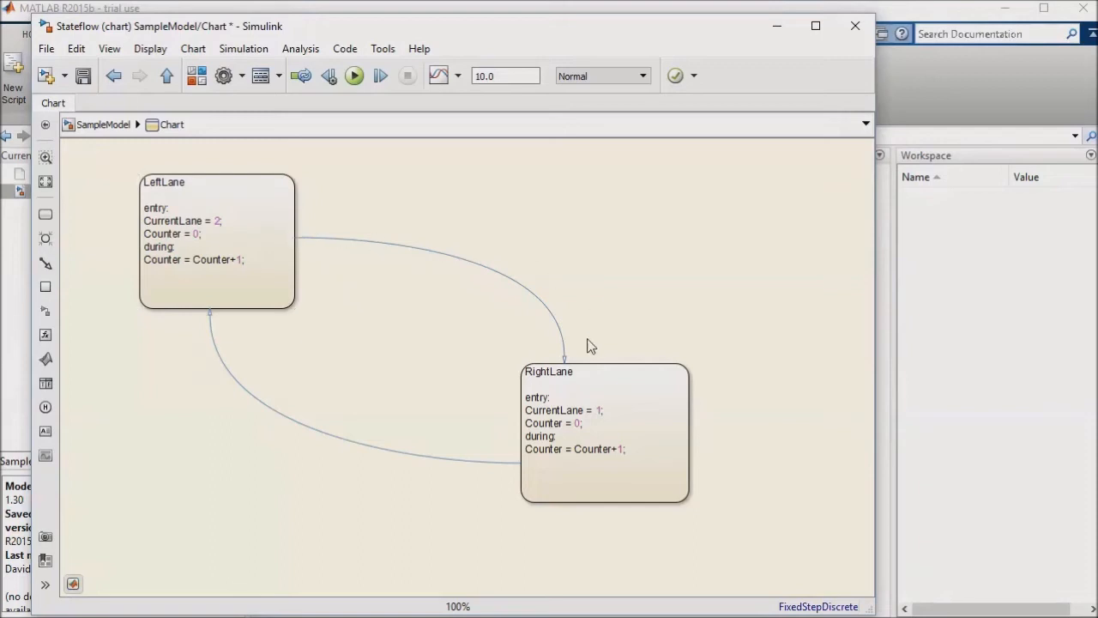
mouse_move(341, 362)
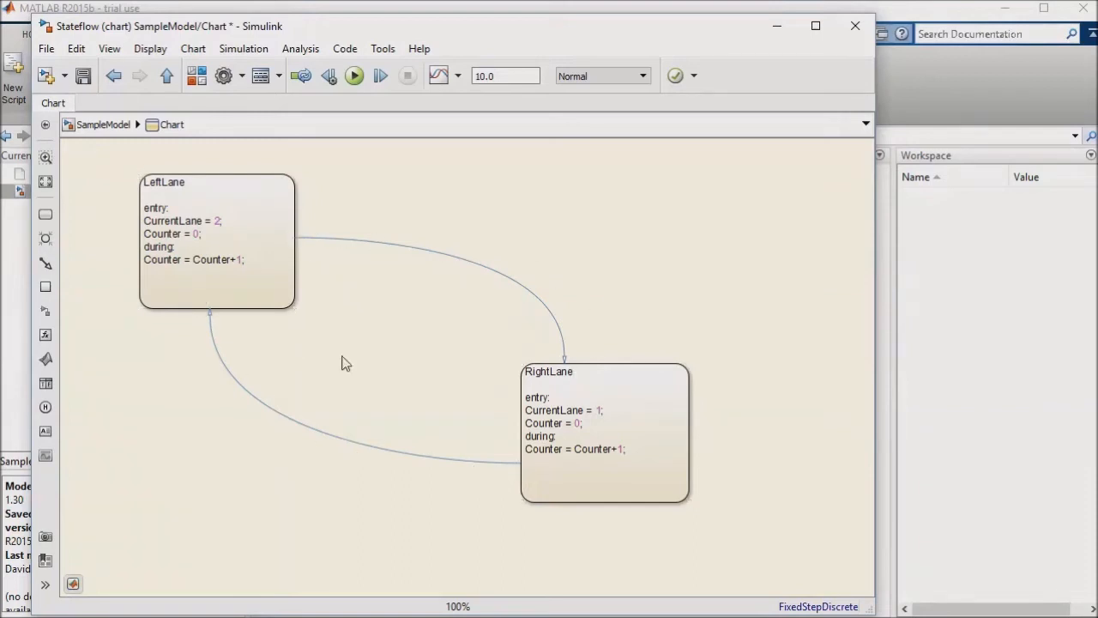
mouse_move(455, 350)
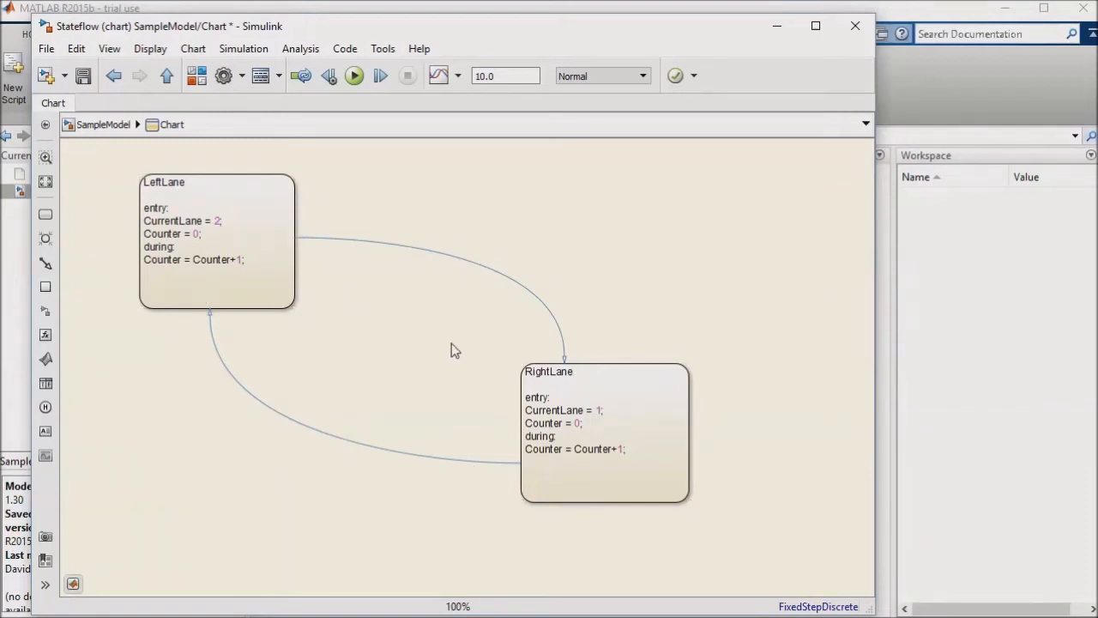
mouse_move(480, 368)
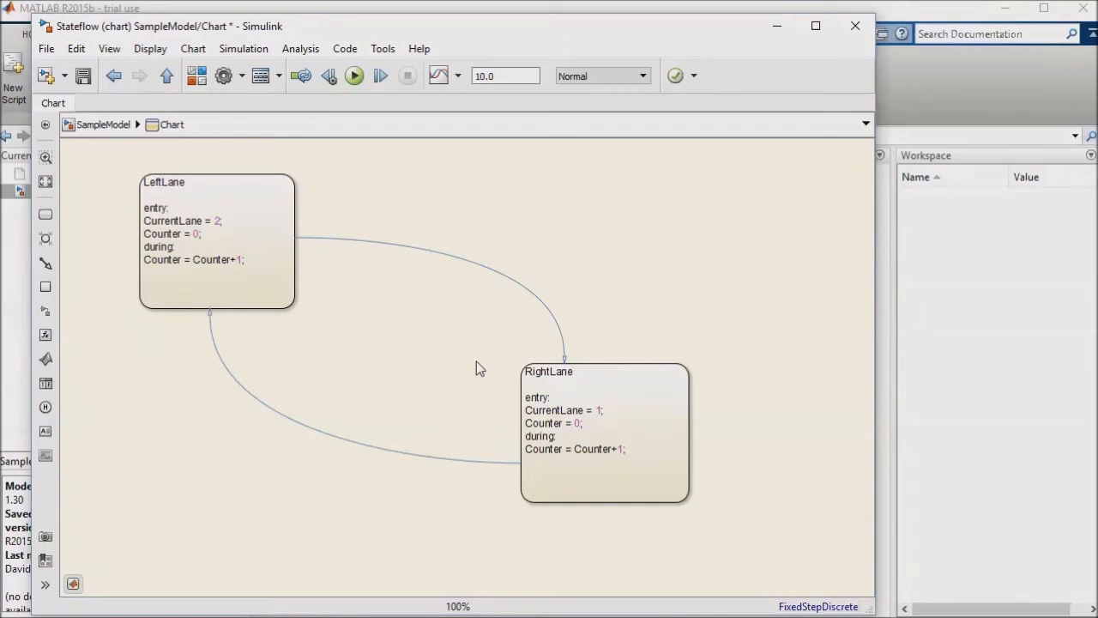
mouse_move(512, 391)
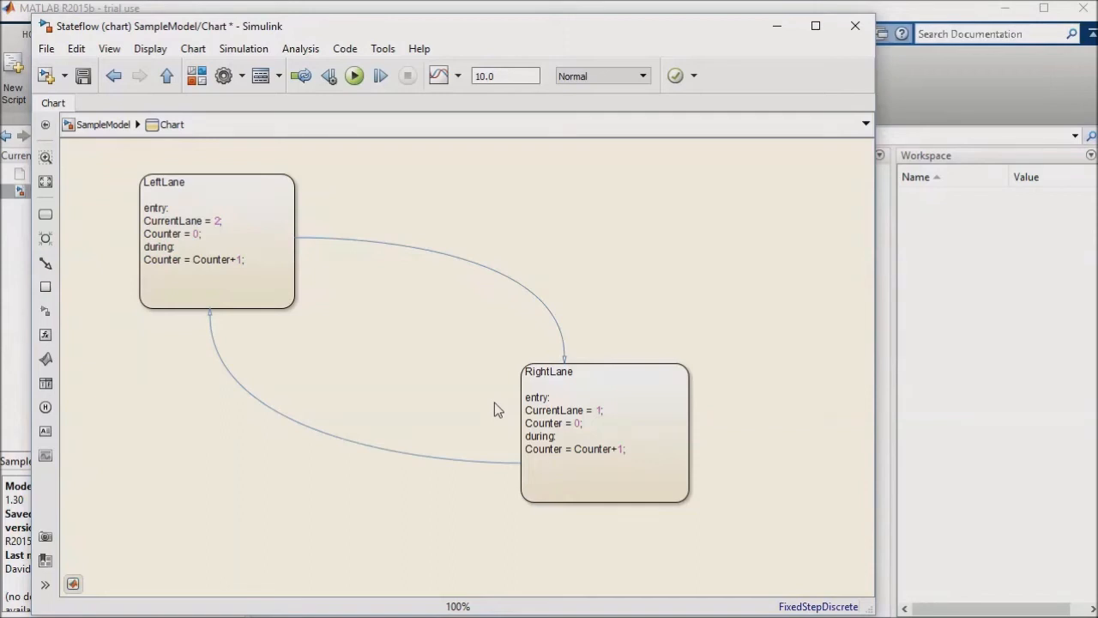
key(ctrl+s)
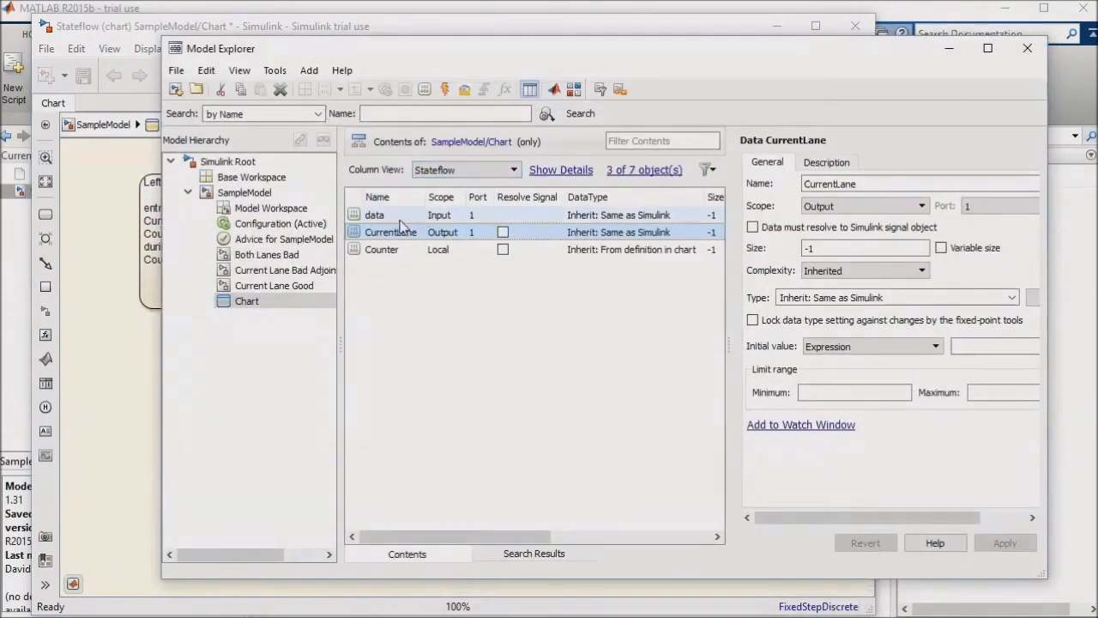
Step: Rename the chart input data to LeftLaneOccupied and make its type boolean
click(374, 215)
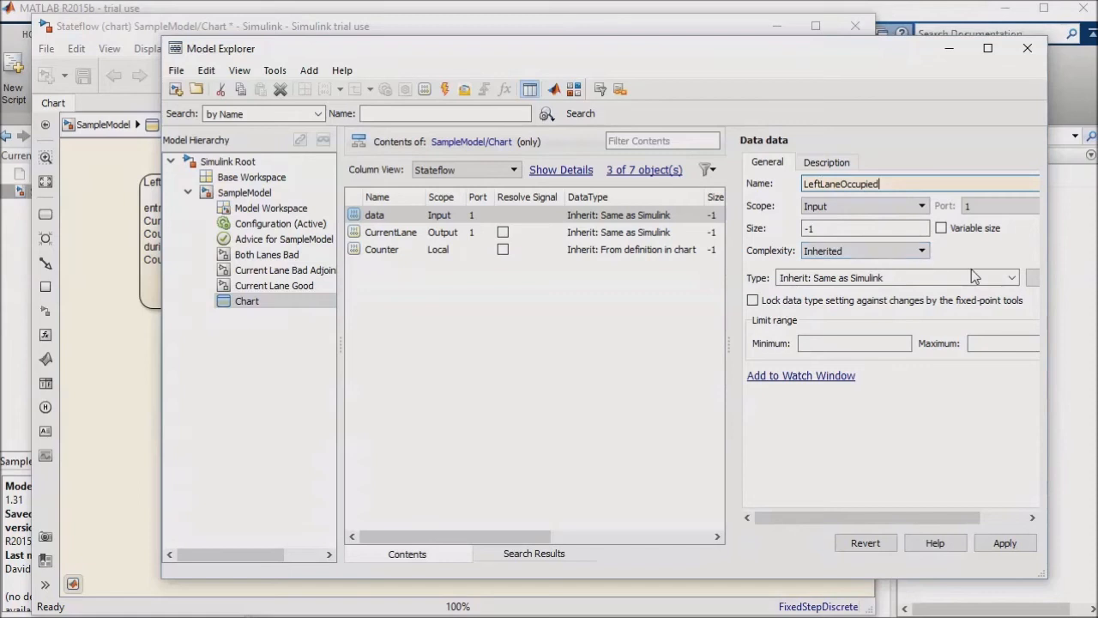
click(1011, 278)
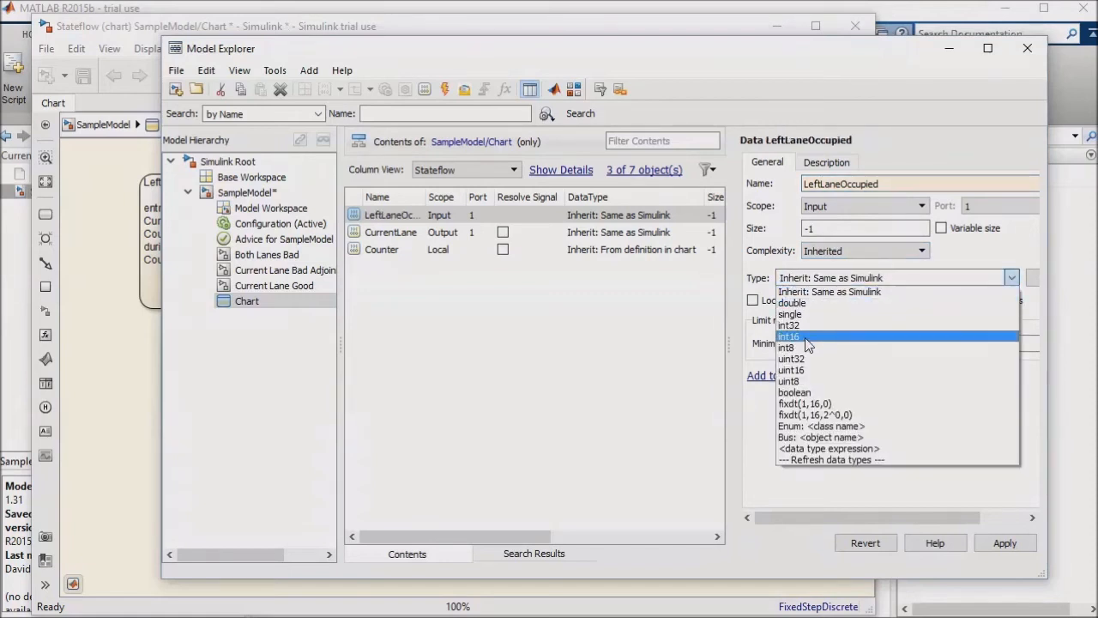
click(795, 391)
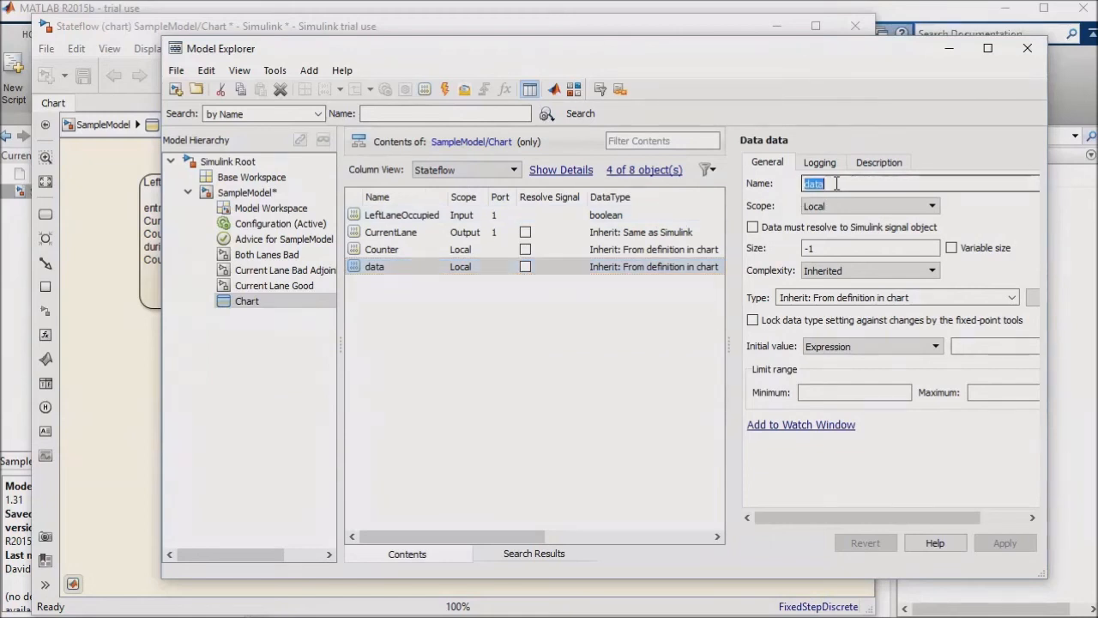
Step: Add a data item AdequateSpeed with Input scope
text(AdequateSpeed)
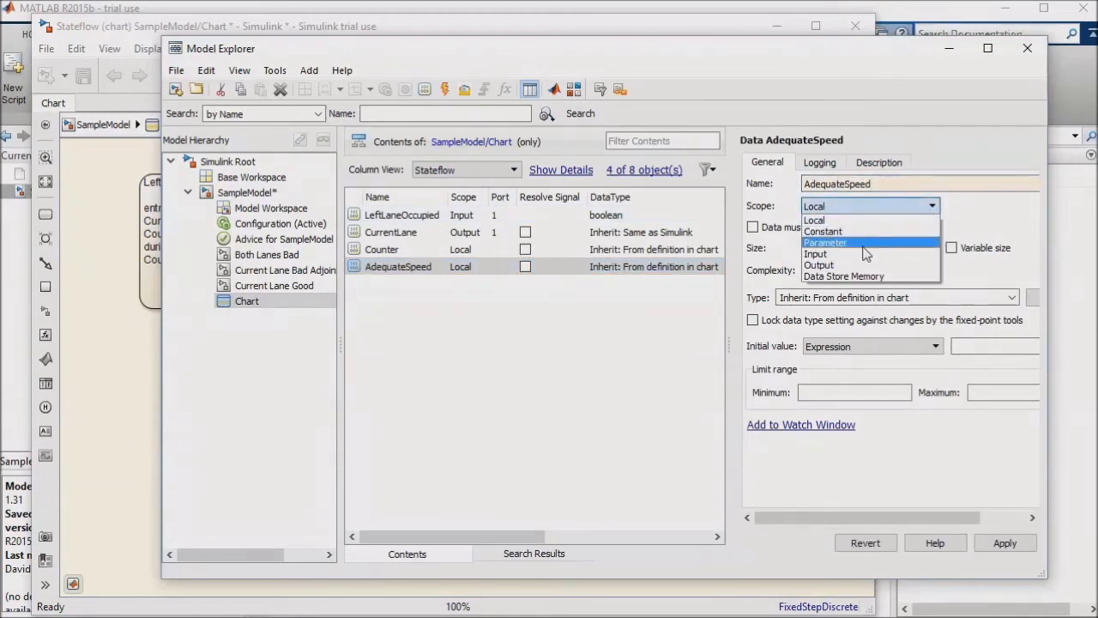
click(815, 254)
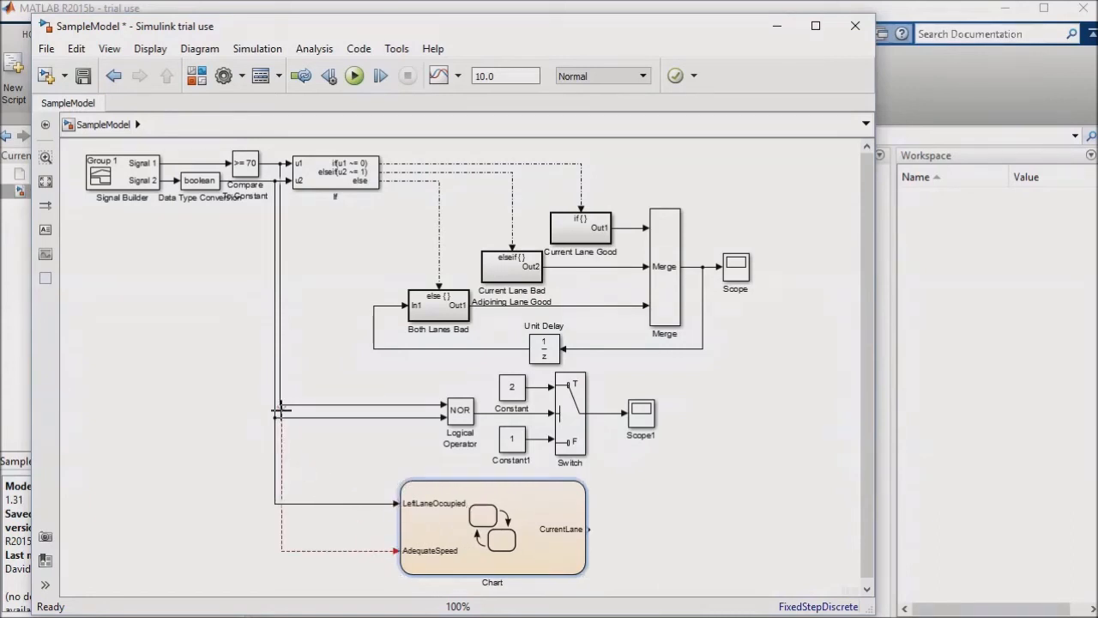
Step: Wire a signal to AdequateSpeed, route CurrentLane to Scope2, and enter the chart
drag(642, 417, 642, 514)
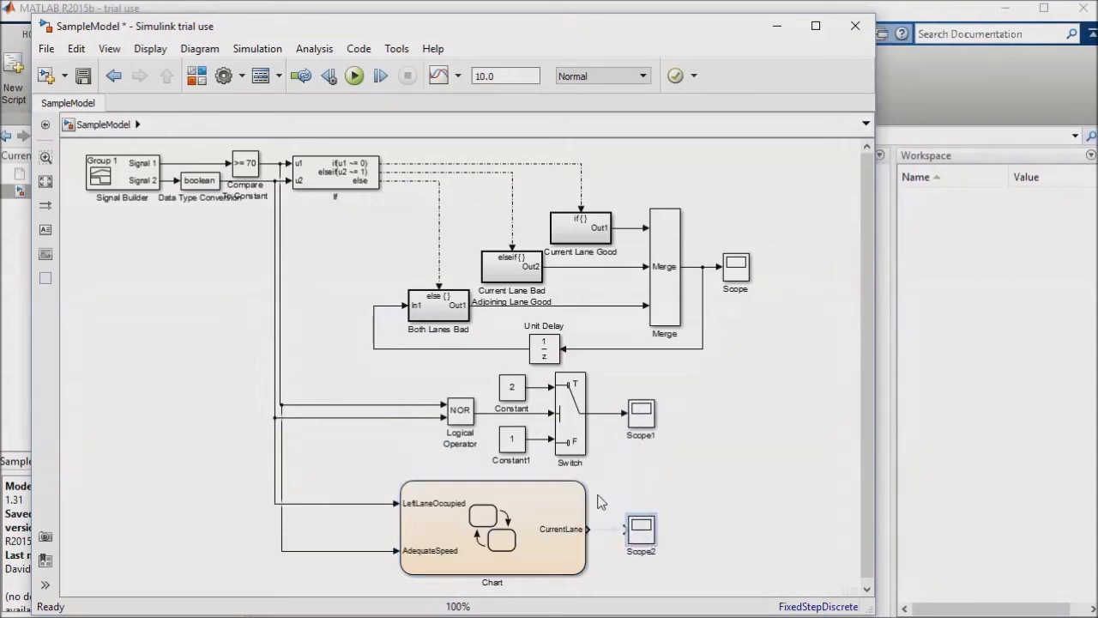
click(491, 529)
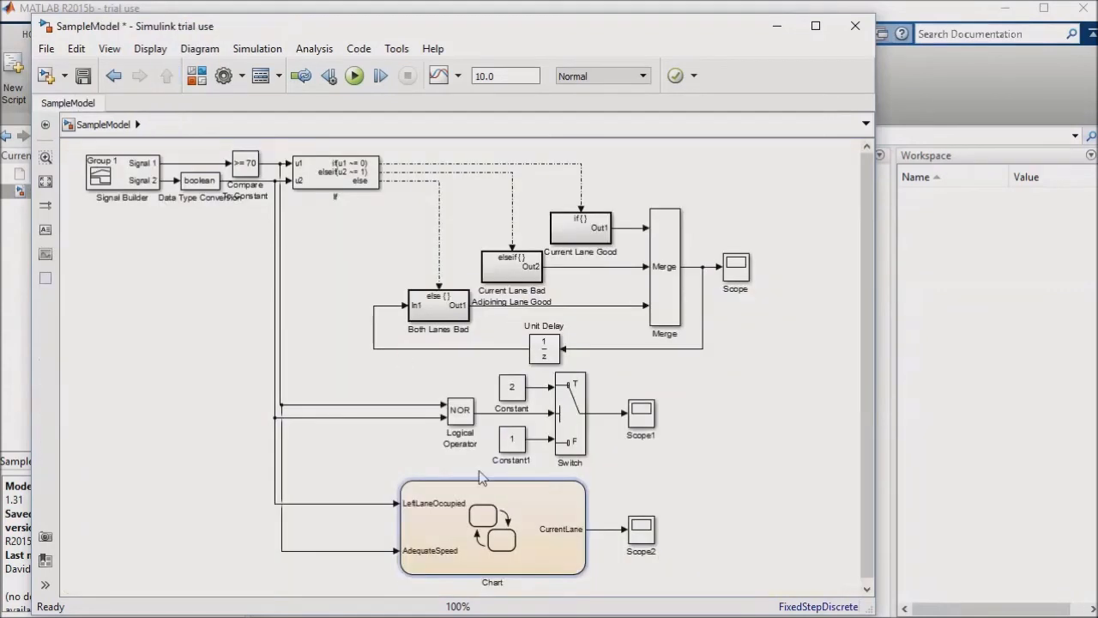
double_click(491, 528)
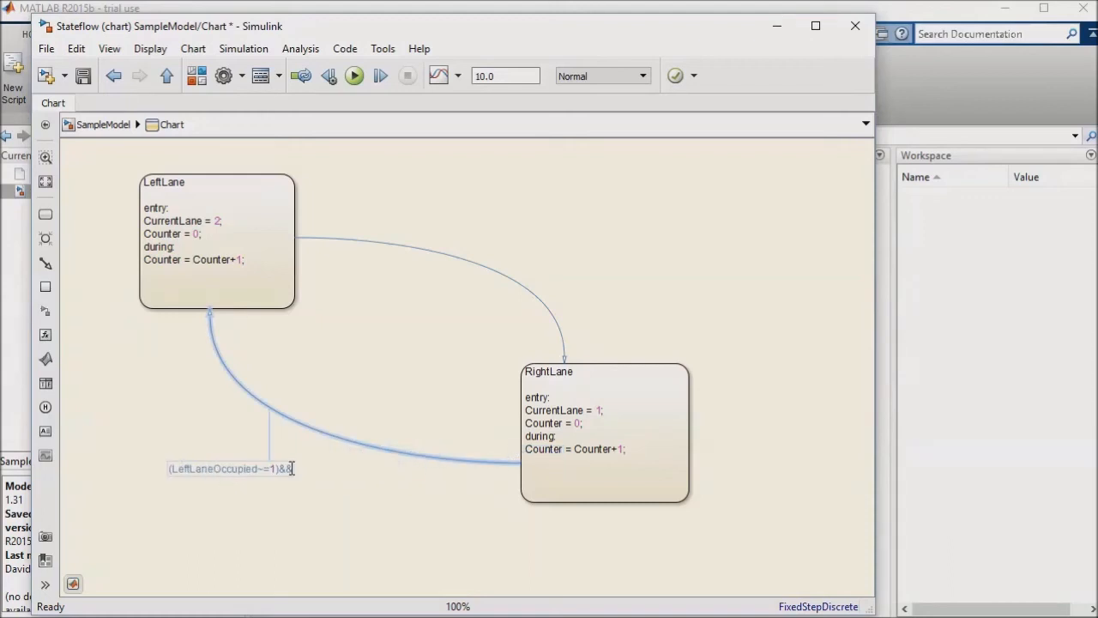
Step: Extend the RightLane-to-LeftLane condition with &&(AdequateSpeed~=1)&&(Counter>=3)
text(&(Add)
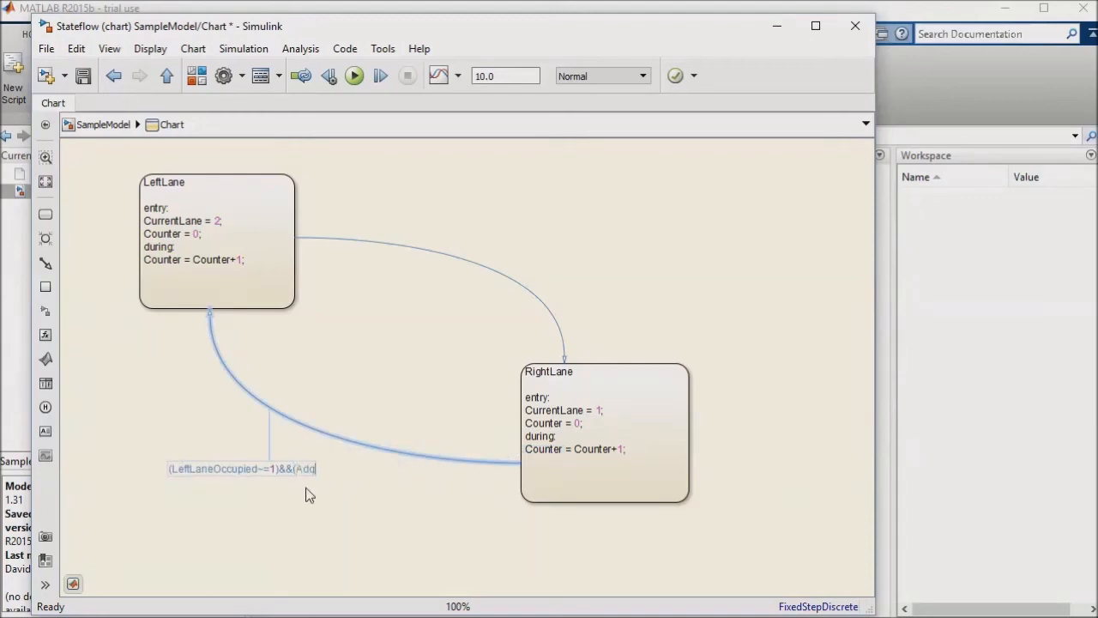
text(equate)
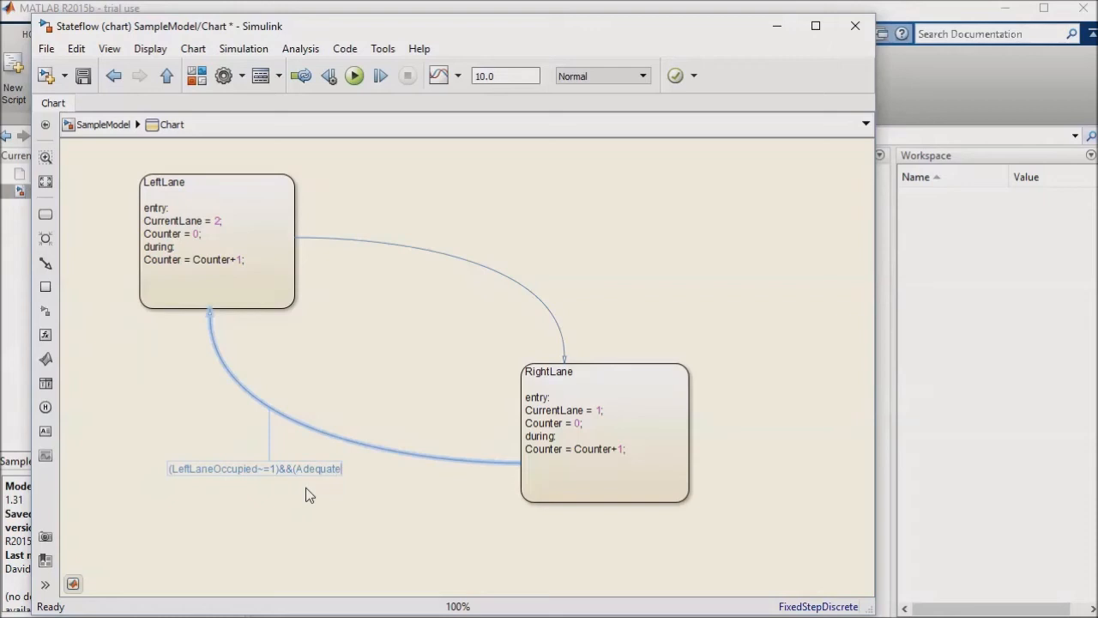
text(Speed)
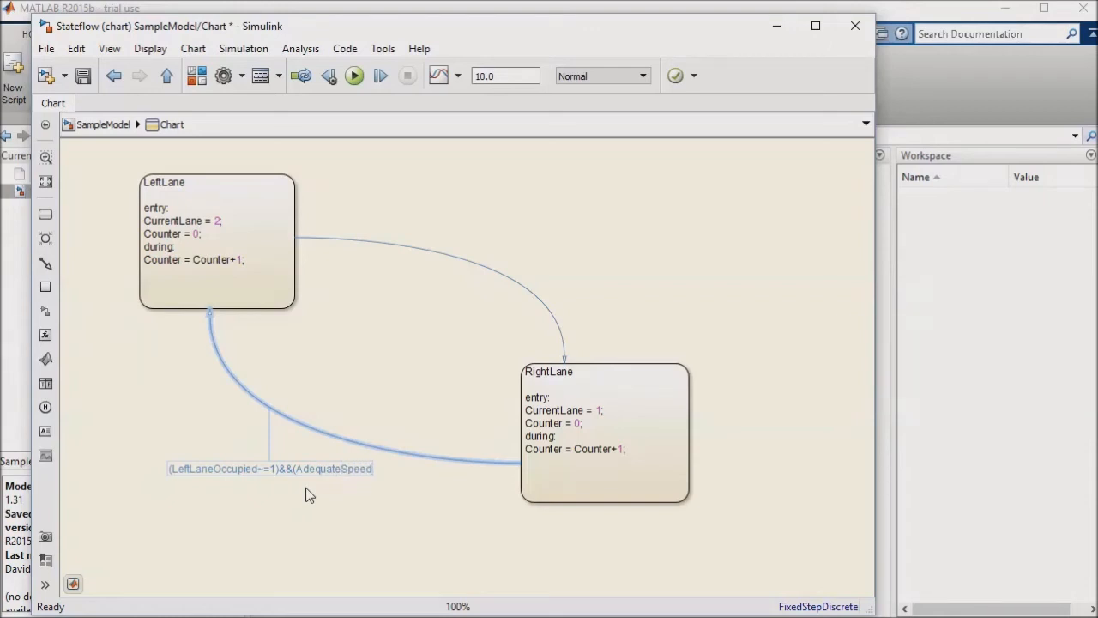
text(~=1))
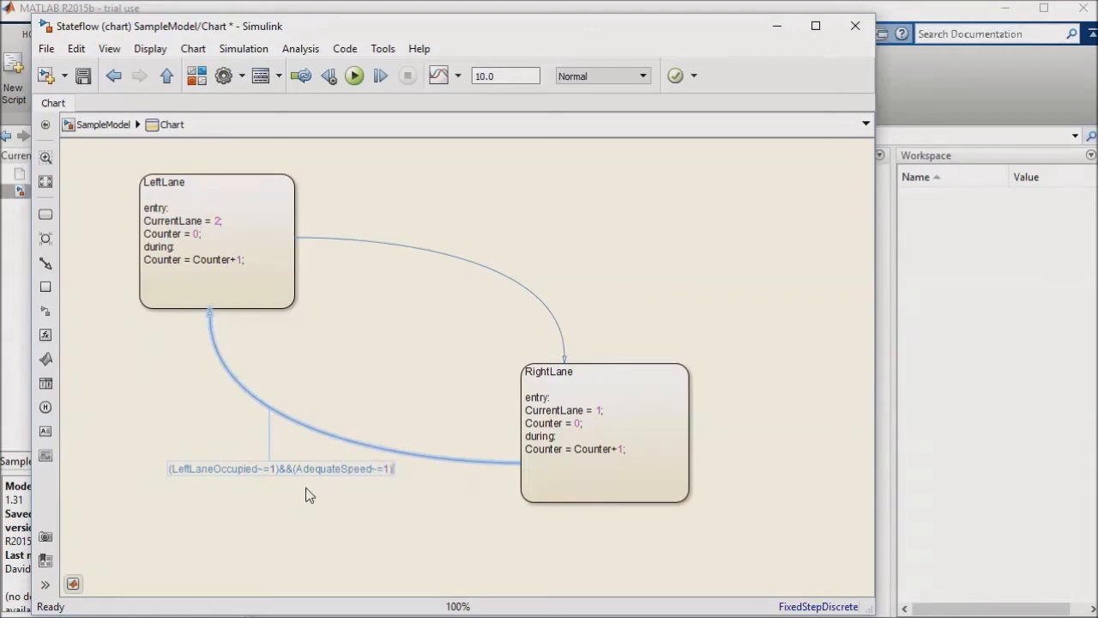
text(&&(Coutner>=)
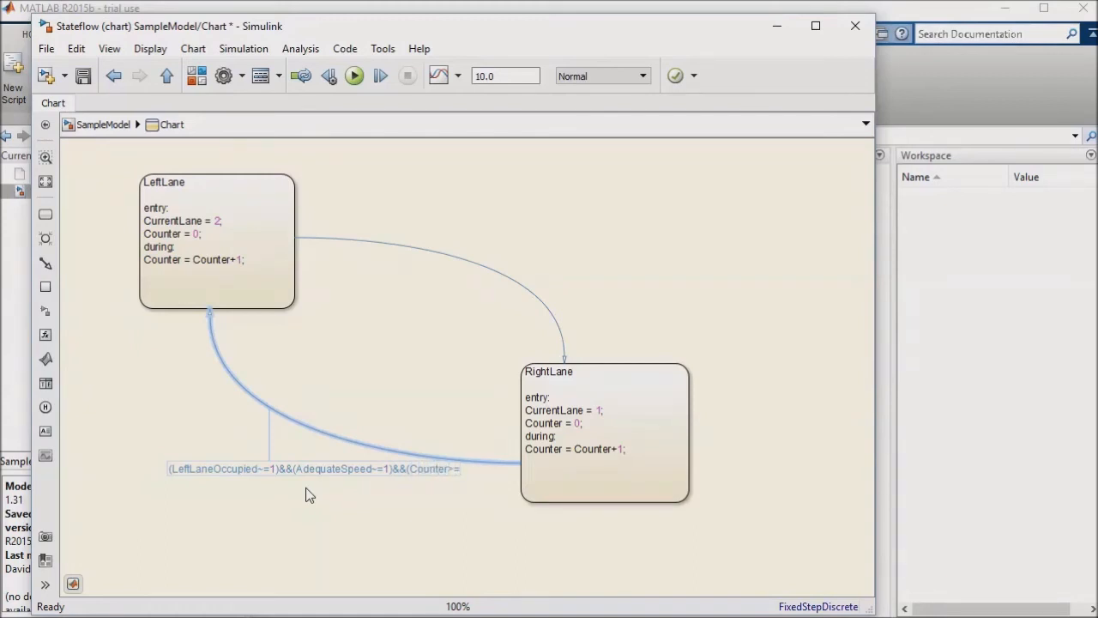
text(3))
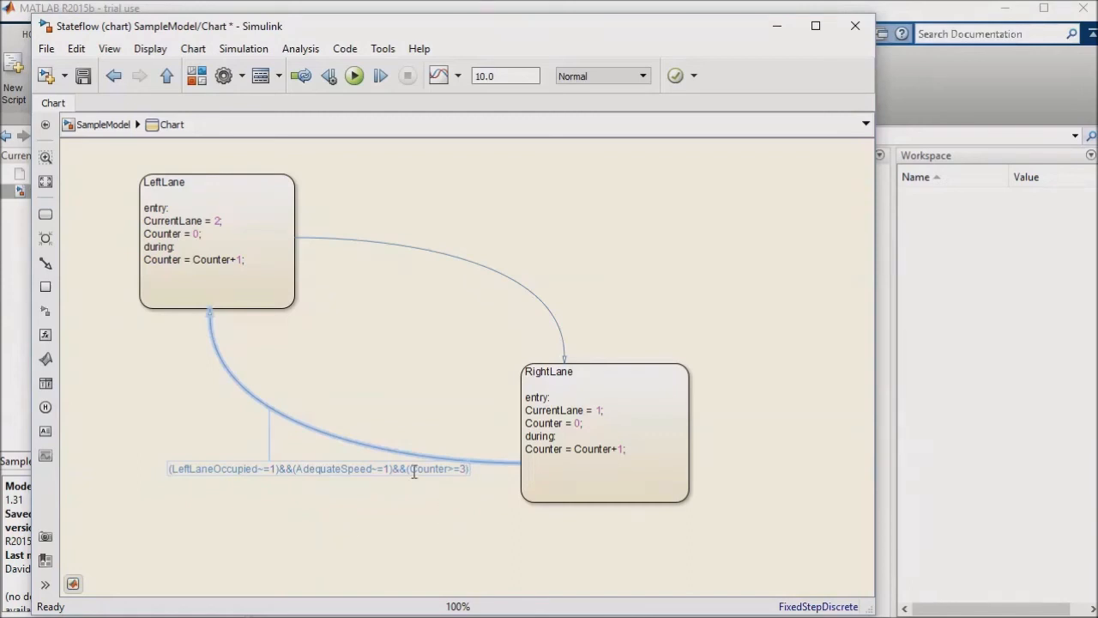
Step: Select the Counter>=3 term and start labelling the LeftLane-to-RightLane transition
double_click(440, 469)
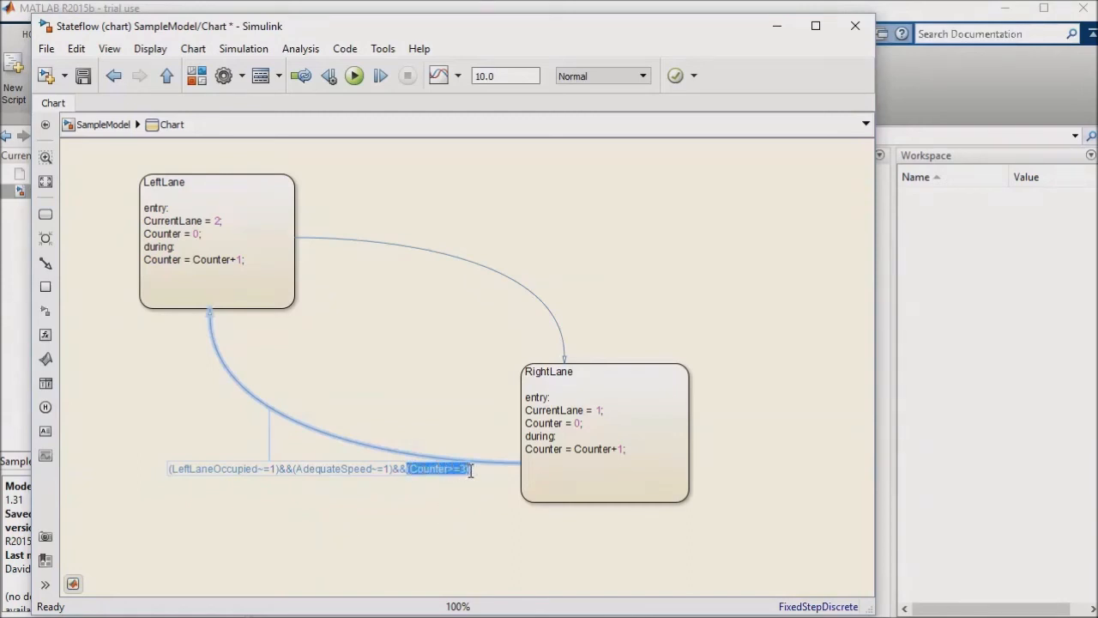
click(453, 264)
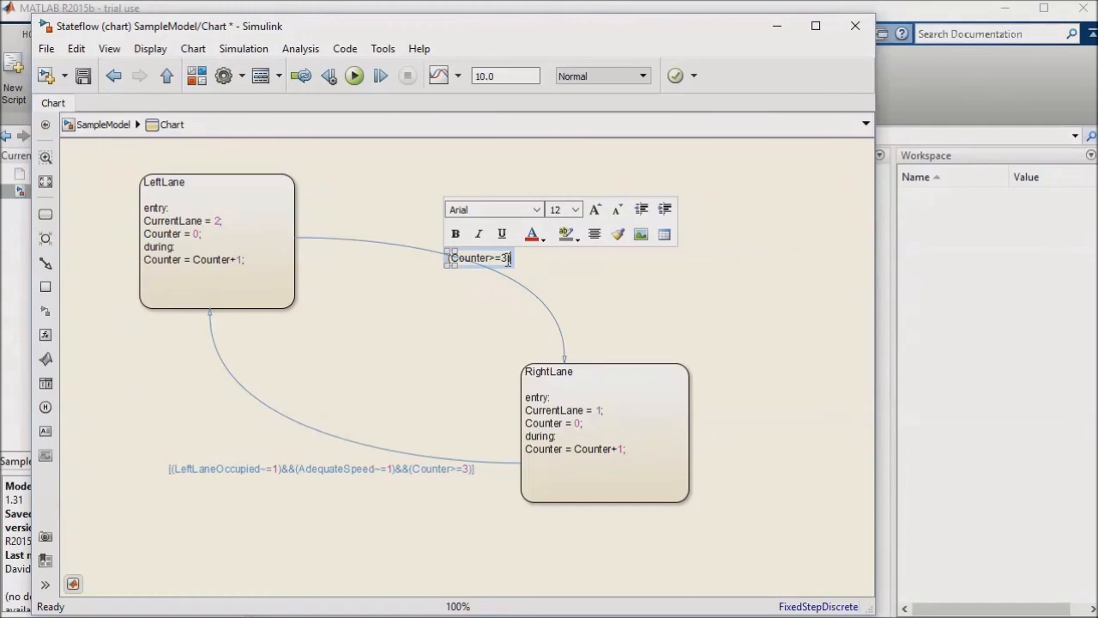
Step: Append &&(AdequateSpeed~=0) to the LeftLane-to-RightLane condition after Counter>=3
text(&&Ad)
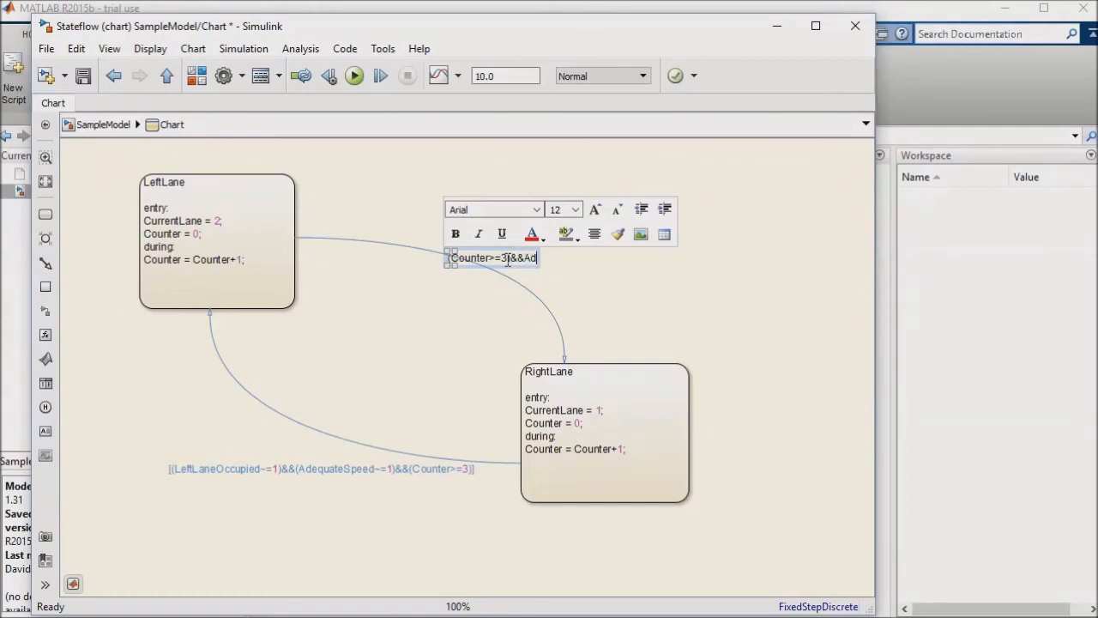
text((A)
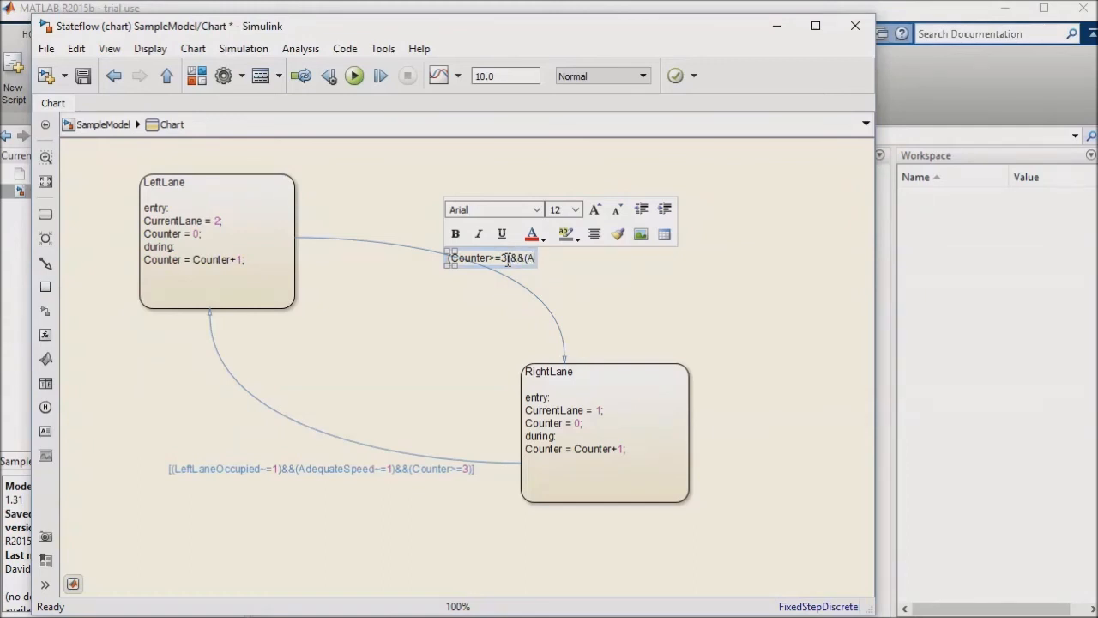
text(dequateSpeed~=0)
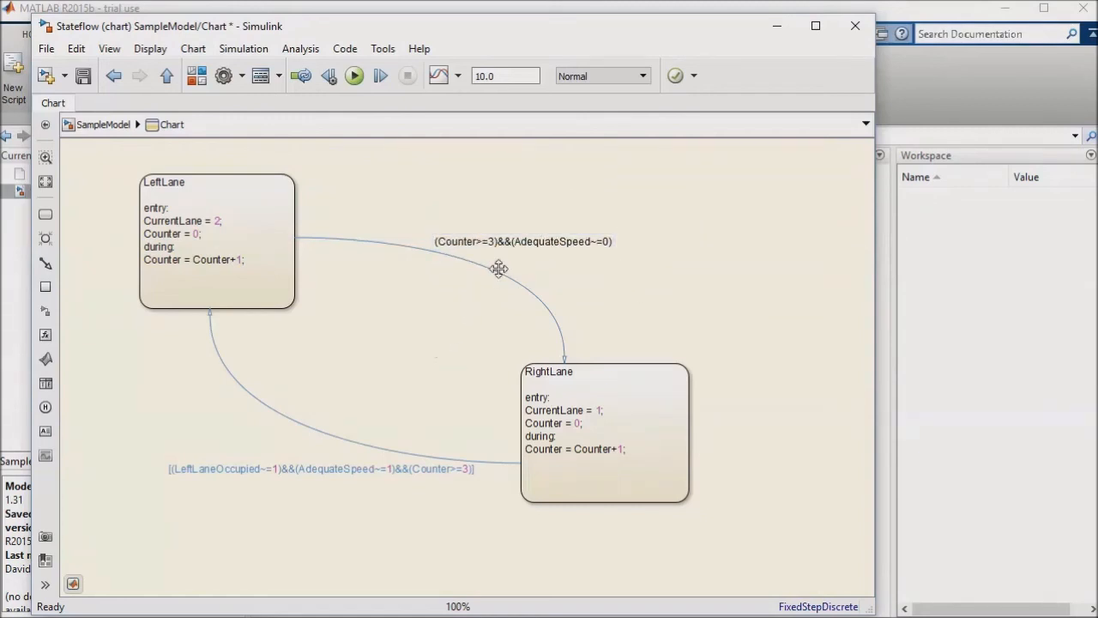
Step: Check the LeftLane-to-RightLane transition's execution order and edit its label
click(494, 270)
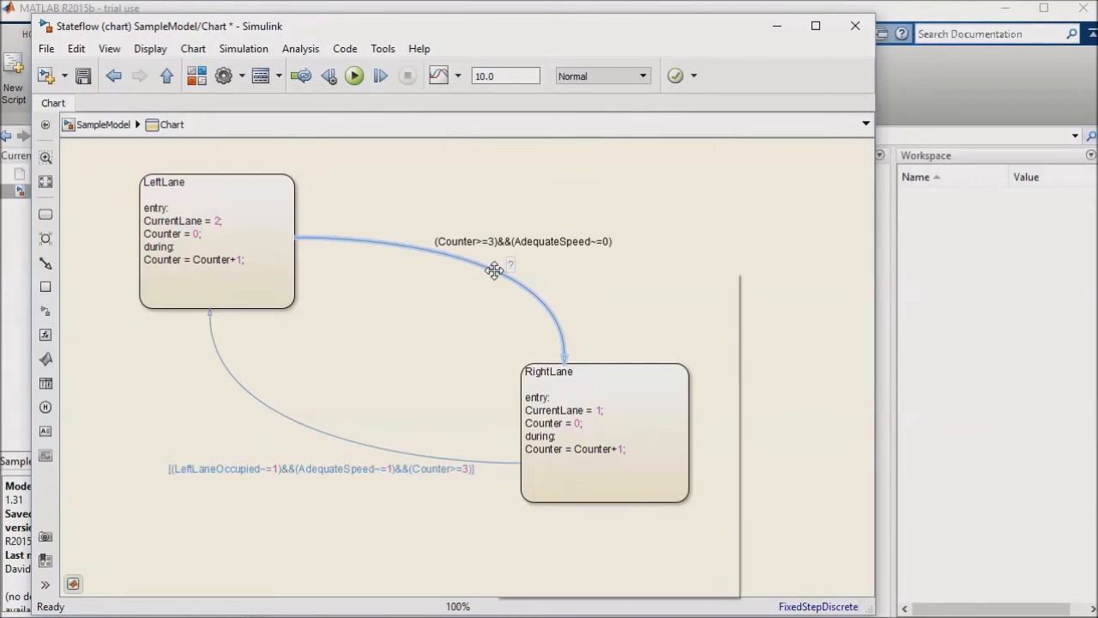
right_click(496, 271)
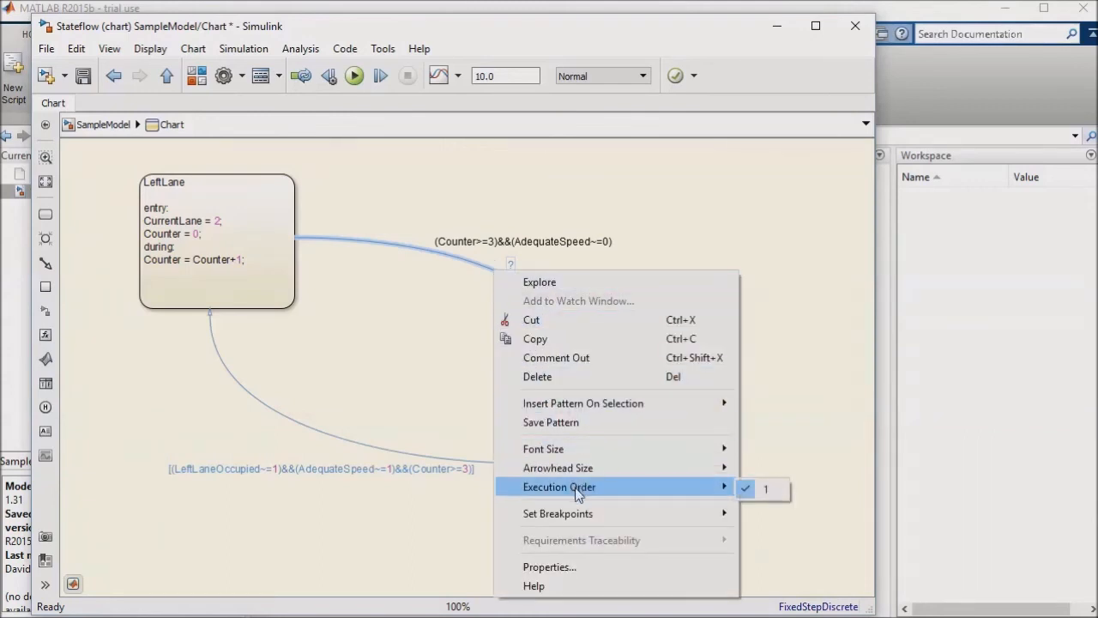
mouse_move(592, 489)
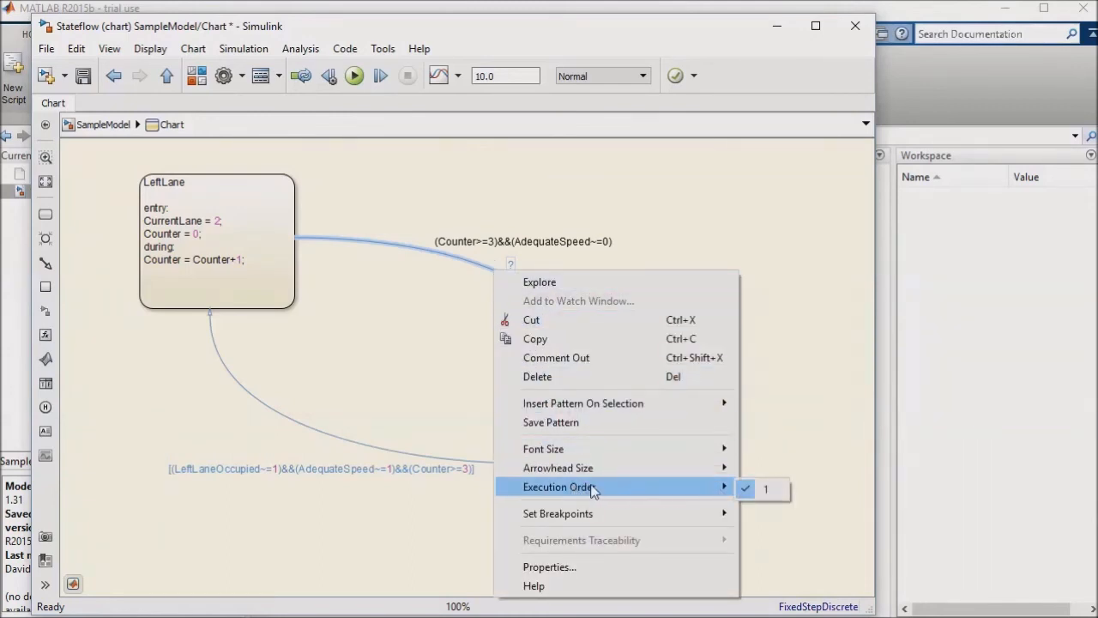
mouse_move(719, 488)
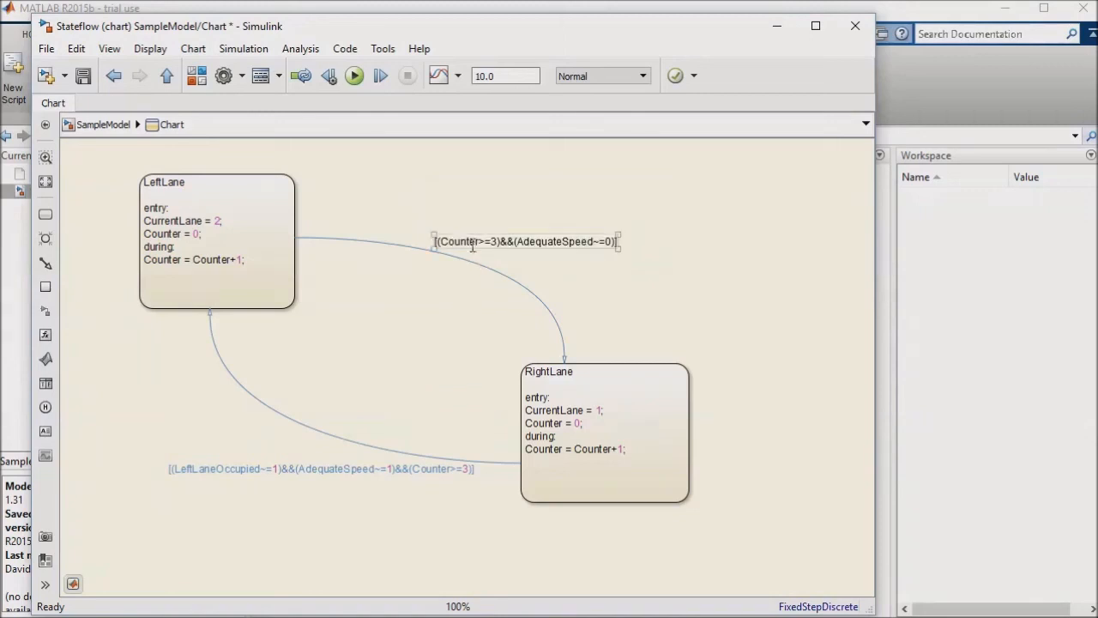
double_click(525, 240)
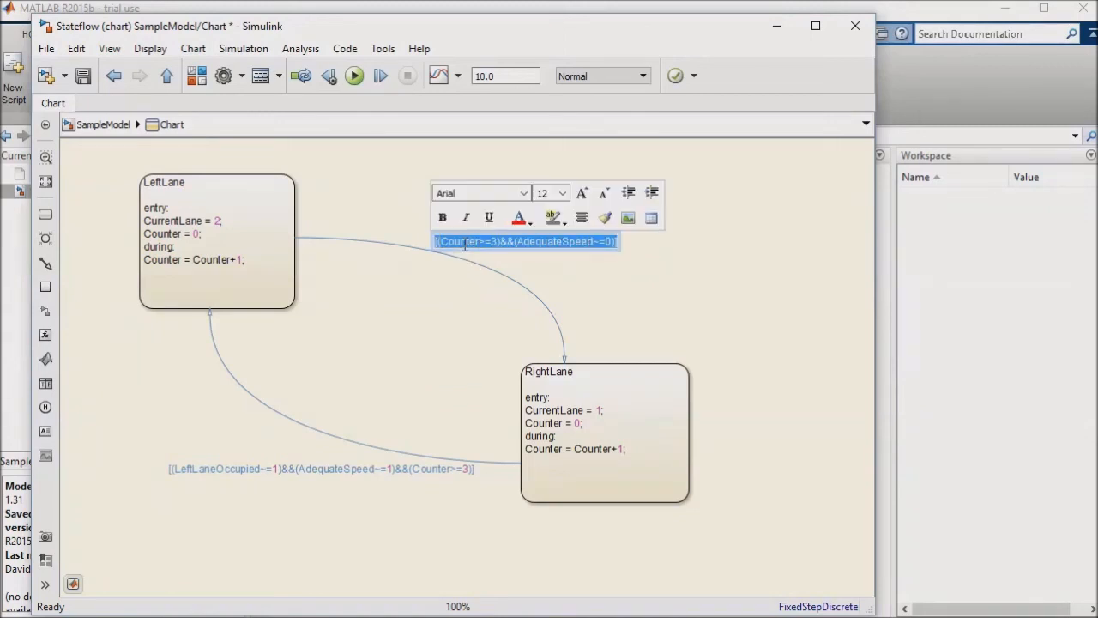
mouse_move(364, 326)
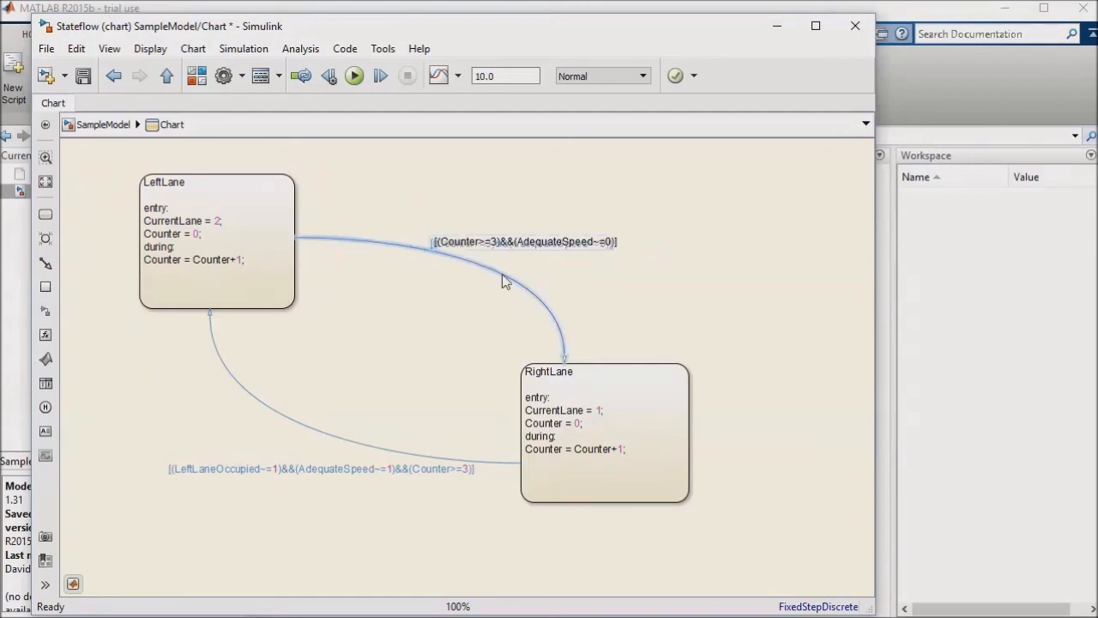
Step: Bracket the condition as [(Counter>=3)&&(AdequateSpeed~=0)]
click(523, 240)
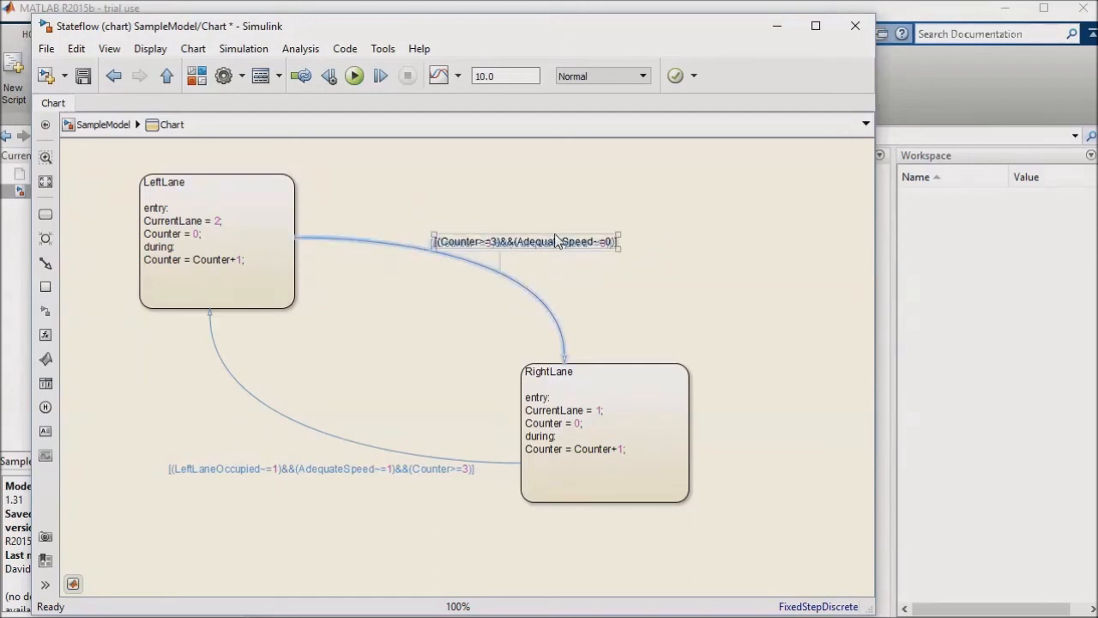
double_click(523, 240)
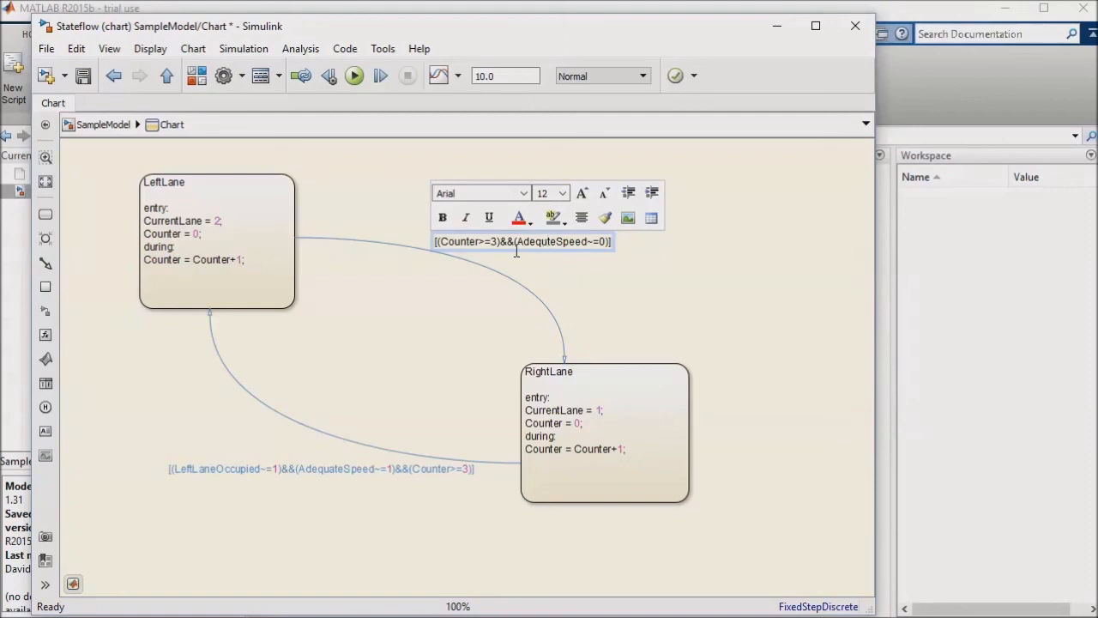
click(326, 245)
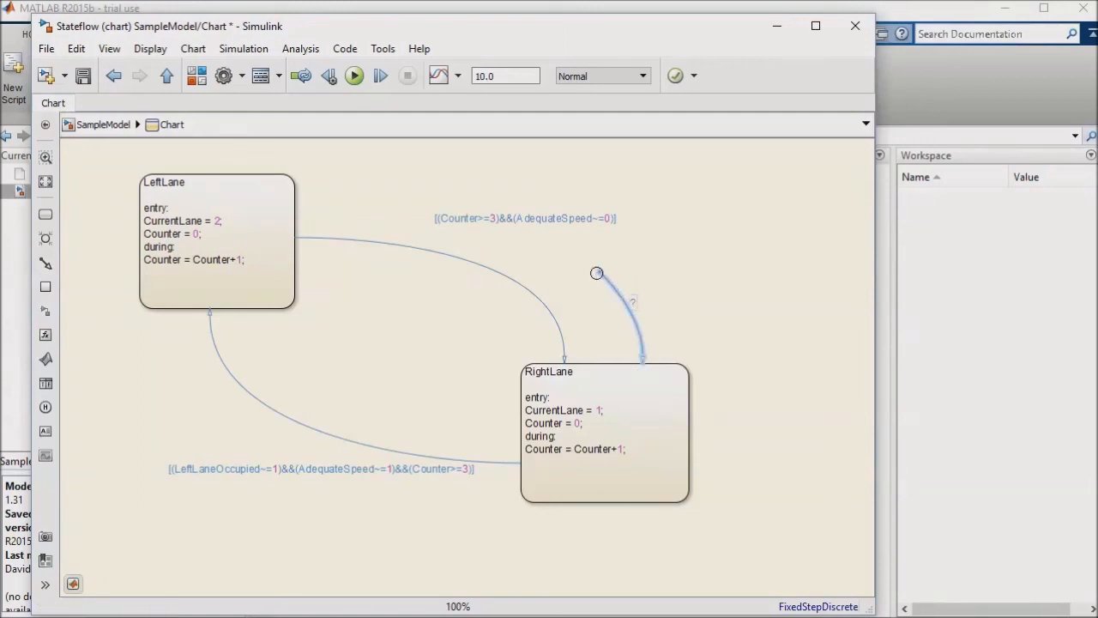
Step: Draw a default transition arrow into the RightLane state
drag(597, 272, 638, 268)
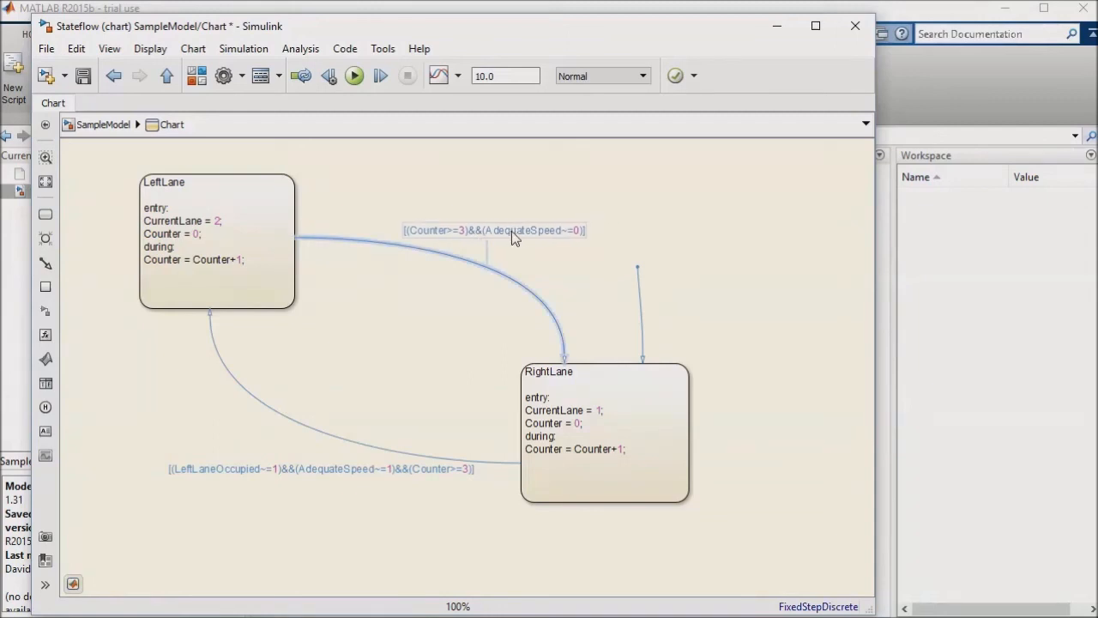
mouse_move(443, 312)
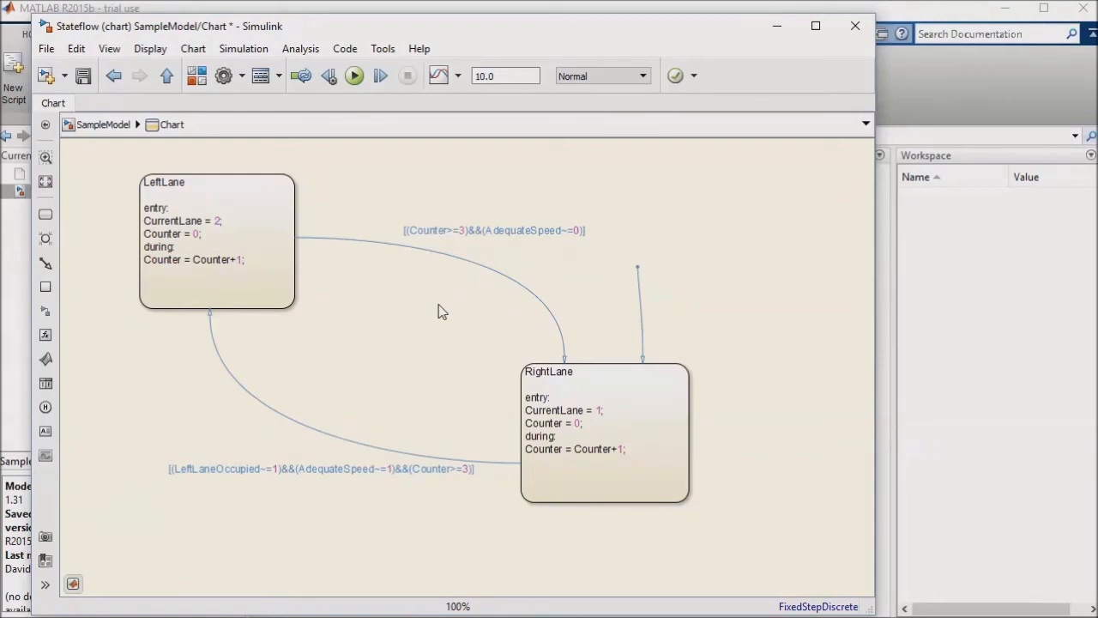
mouse_move(428, 300)
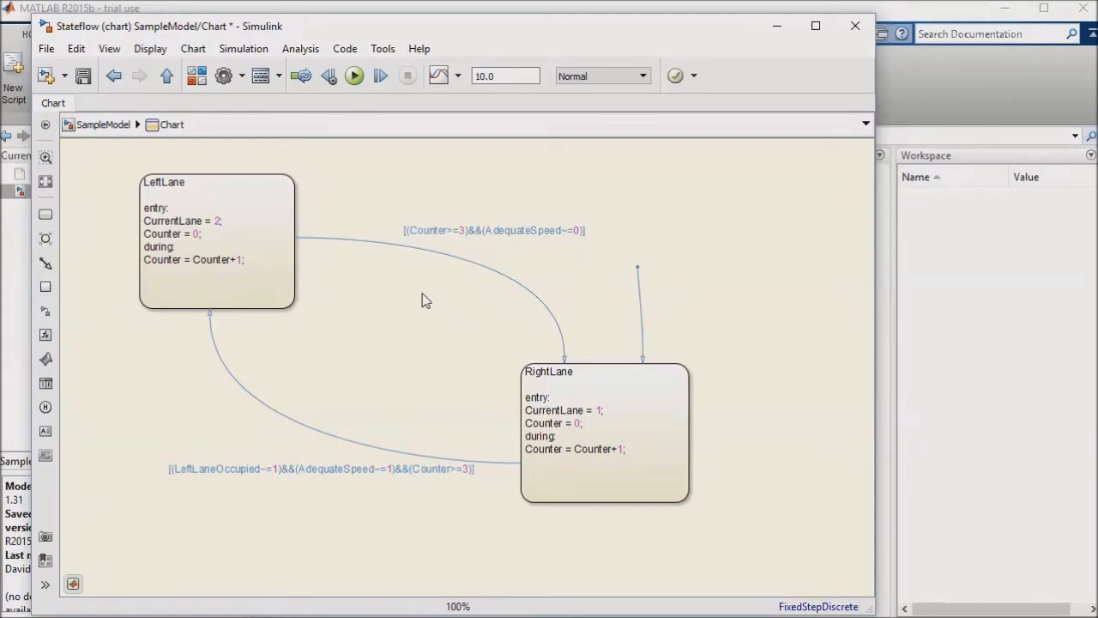
Step: Return to SampleModel, run the simulation and view Scope2's CurrentLane output
click(167, 76)
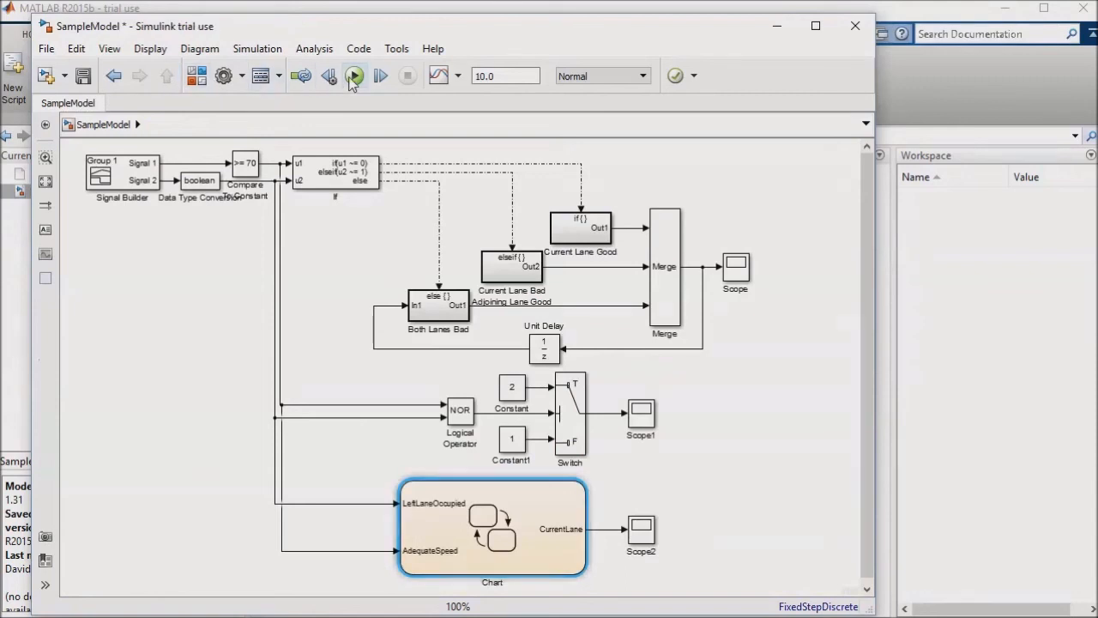
click(353, 76)
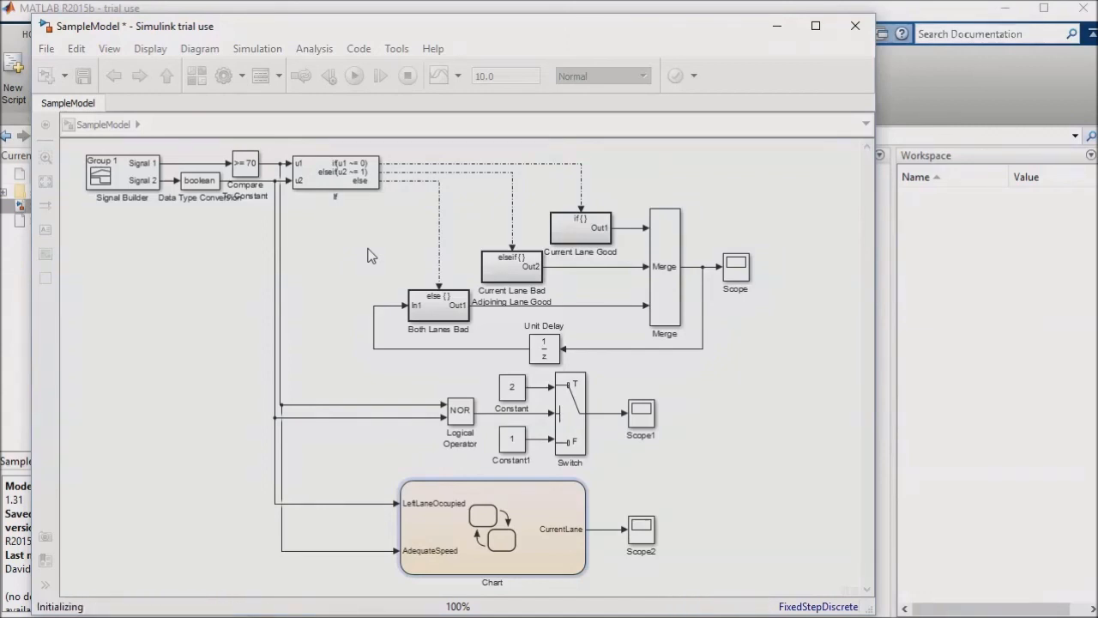
click(353, 76)
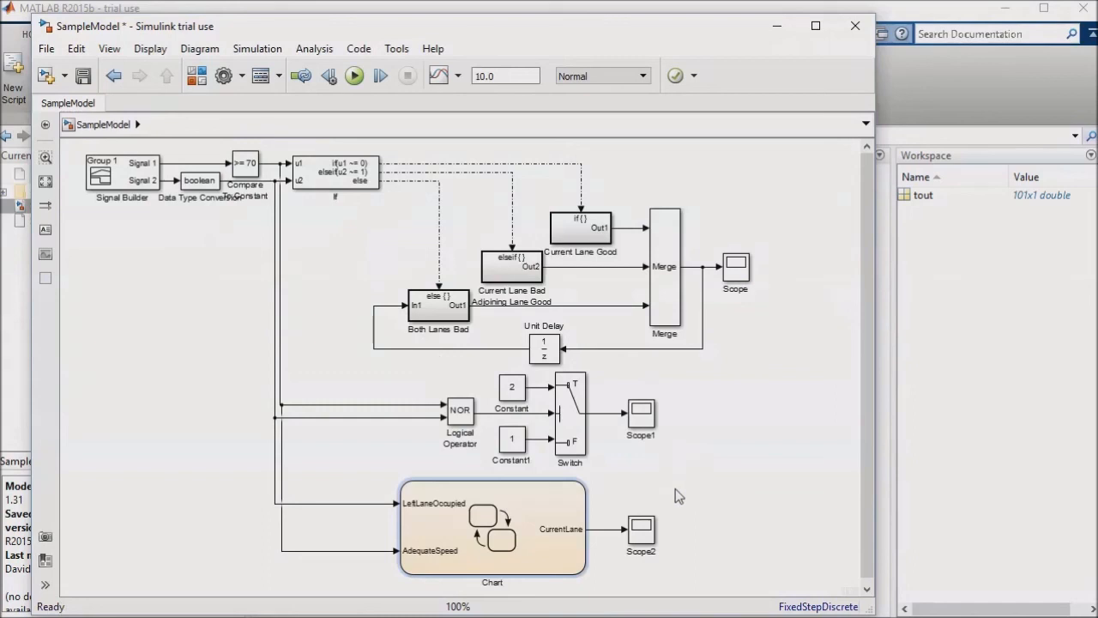
click(642, 531)
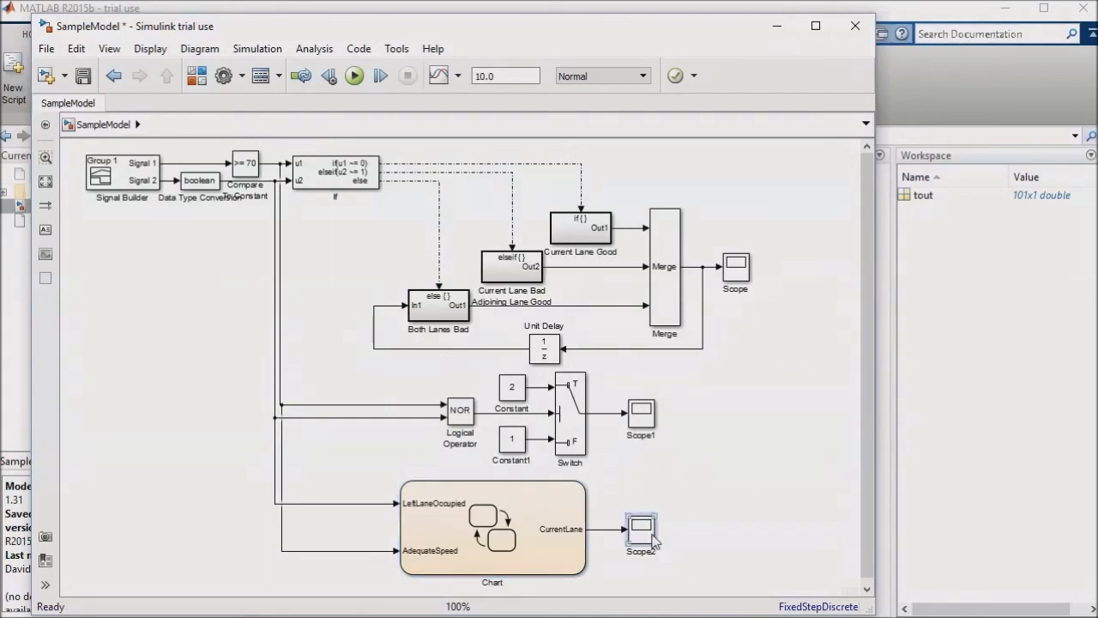
mouse_move(645, 535)
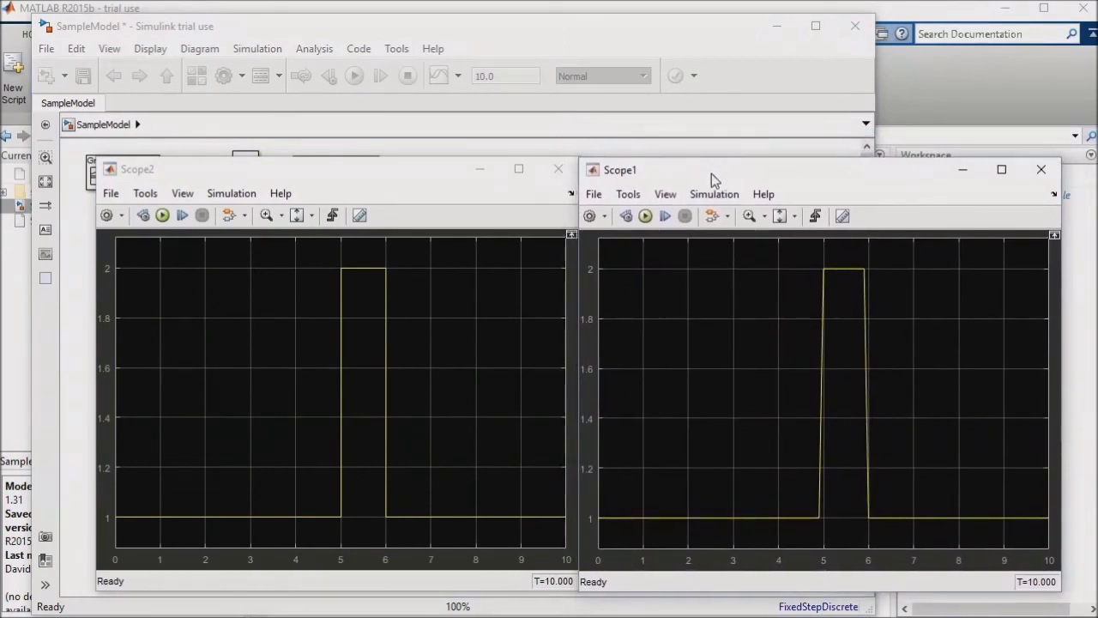
mouse_move(386, 573)
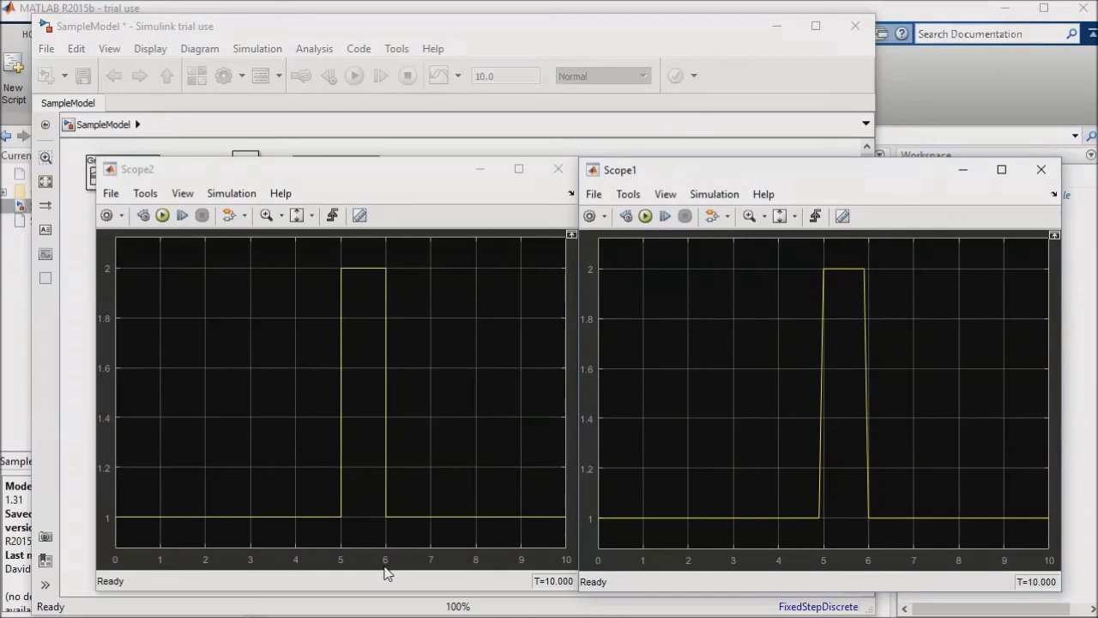
mouse_move(815, 528)
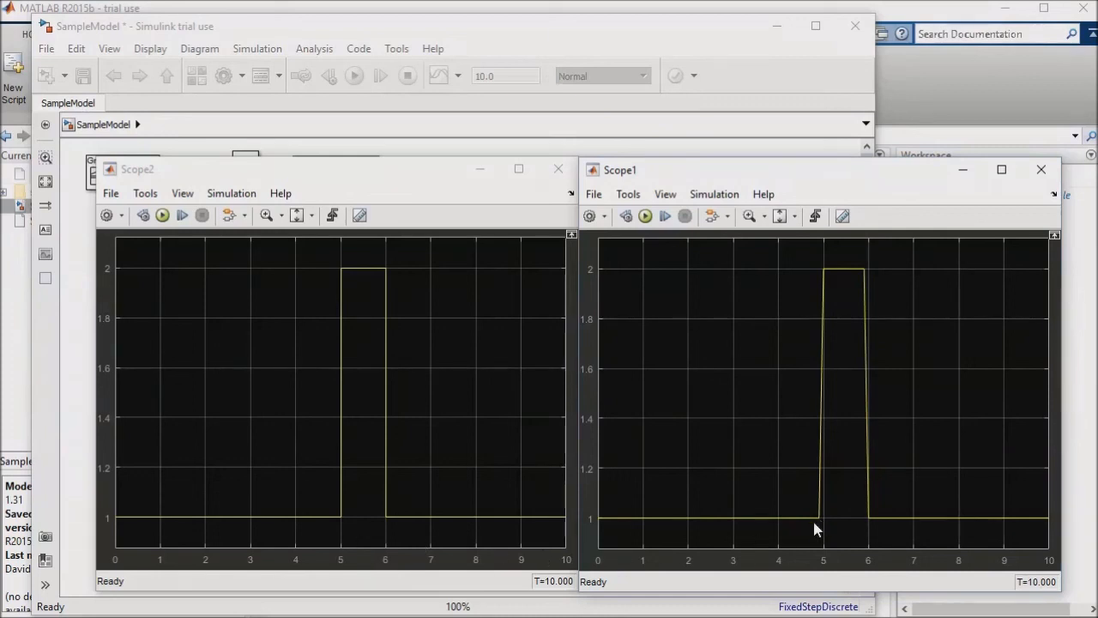
mouse_move(463, 548)
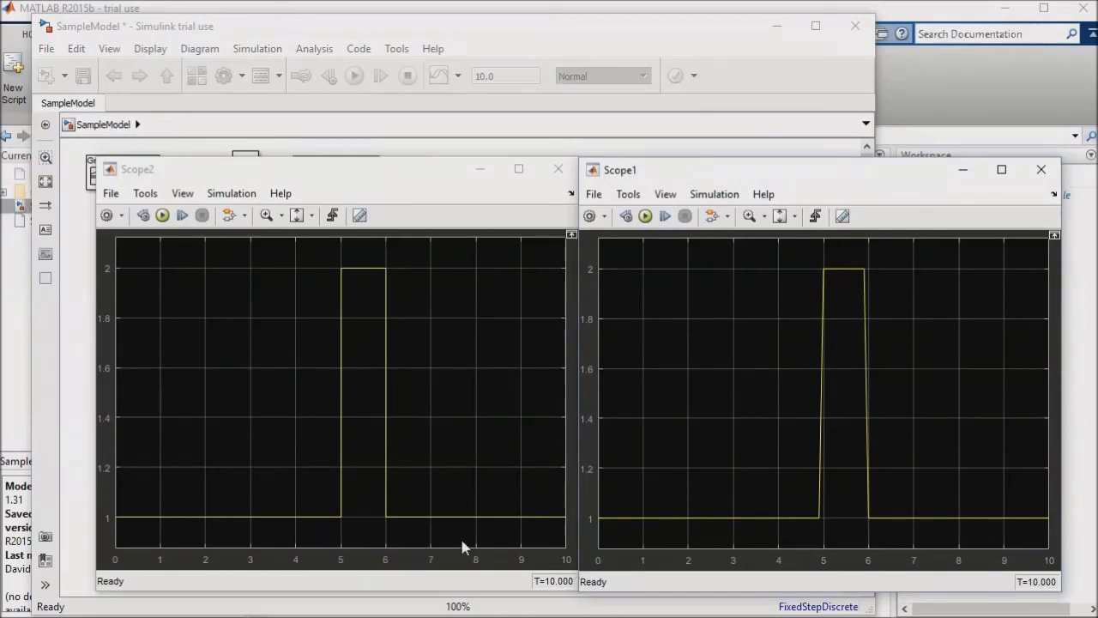
mouse_move(494, 243)
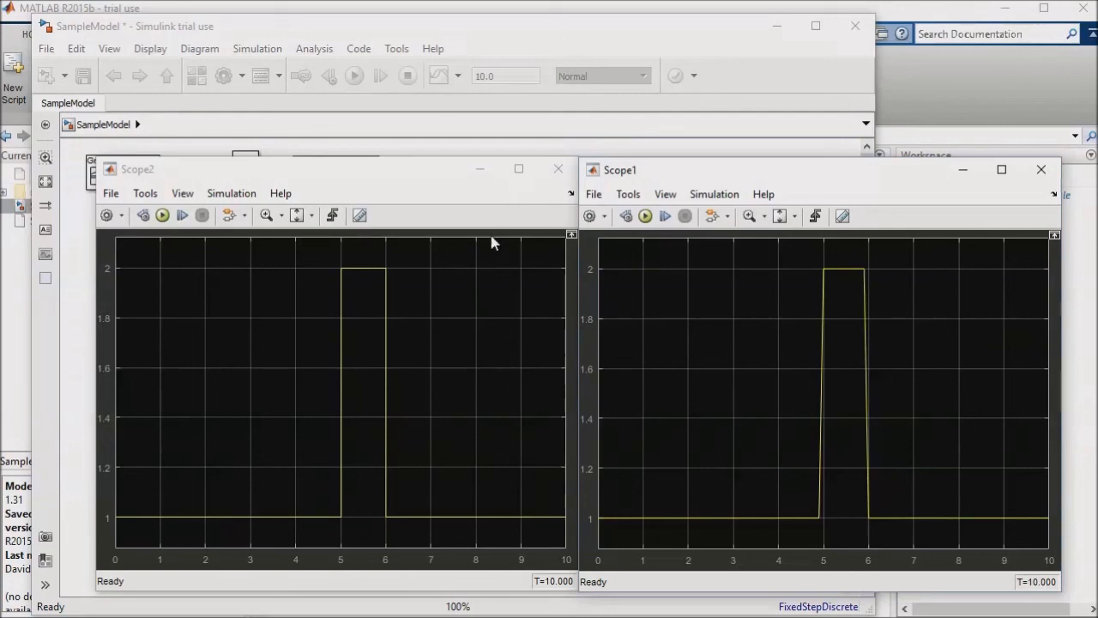